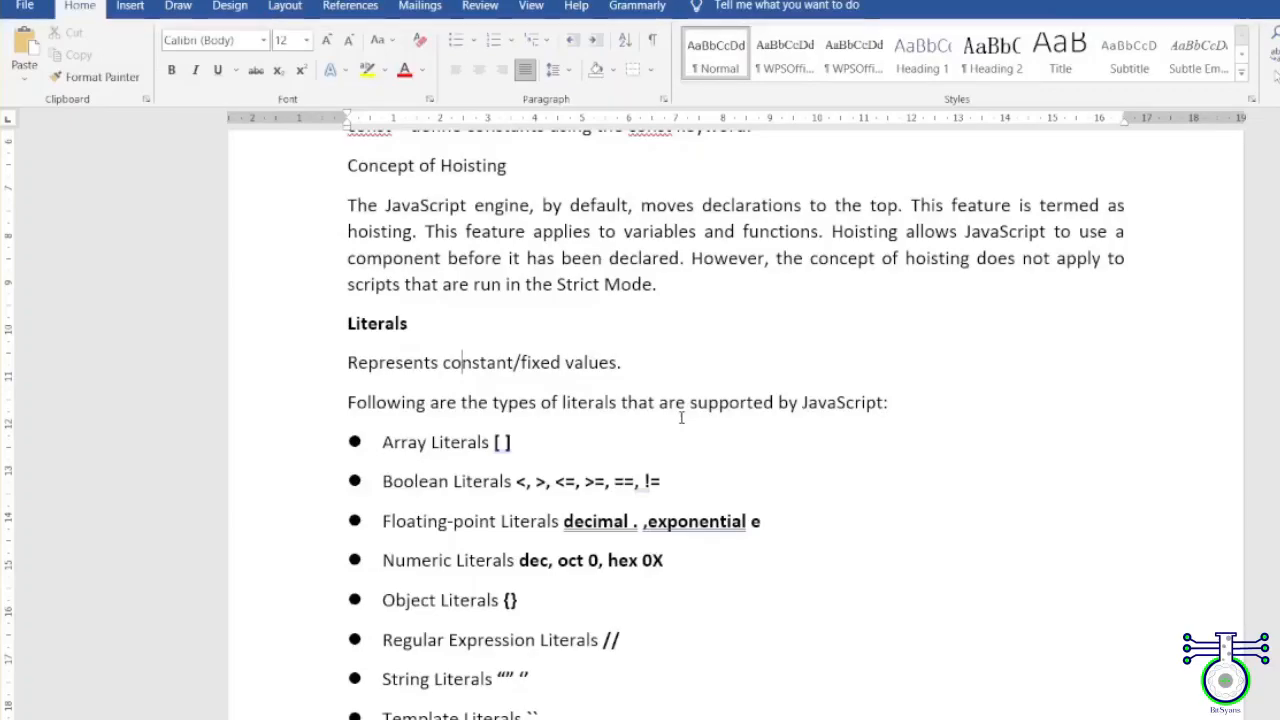
mouse_move(670, 482)
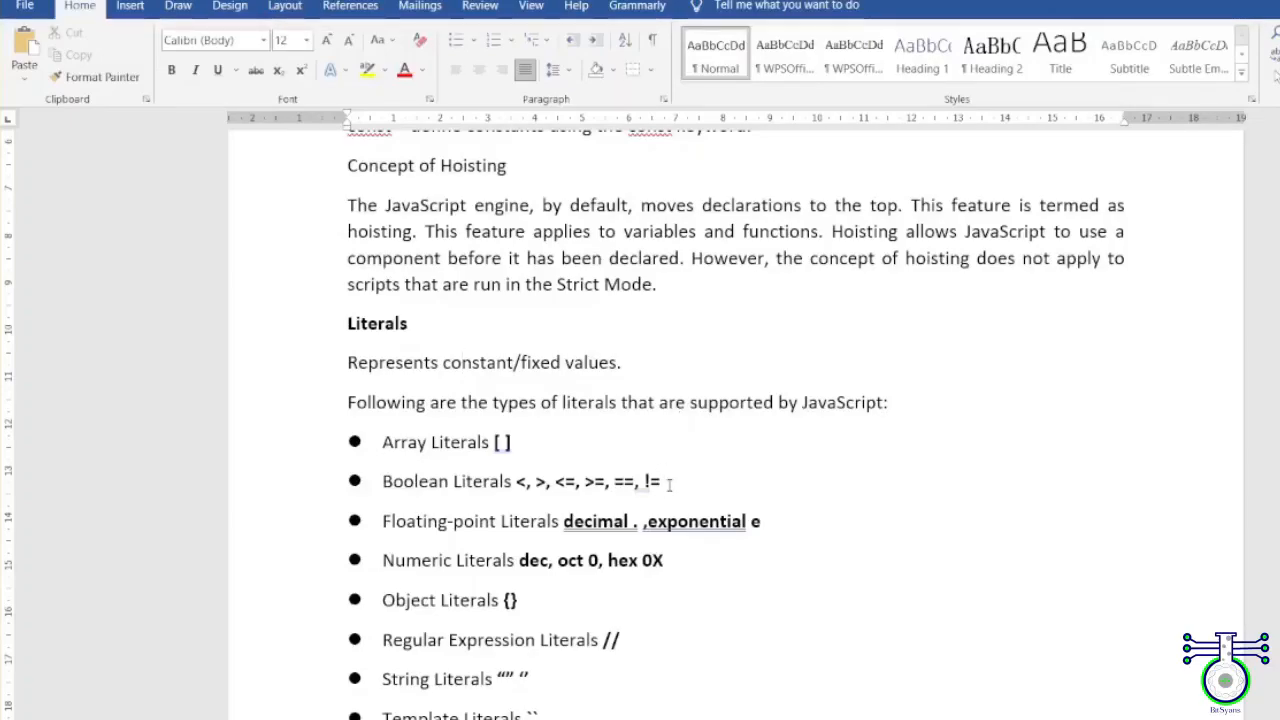
Step: Add the line var a = []; as an empty array literal at the end of home.js
scroll(down, 3)
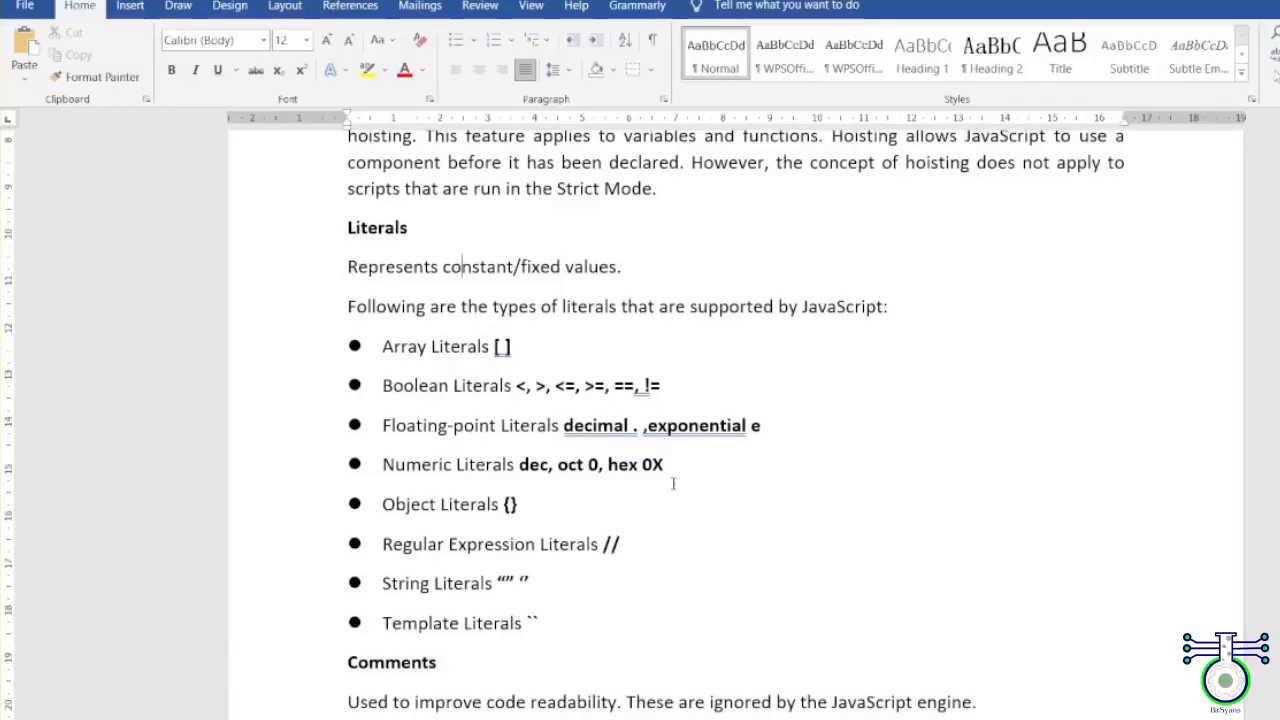
scroll(down, 3)
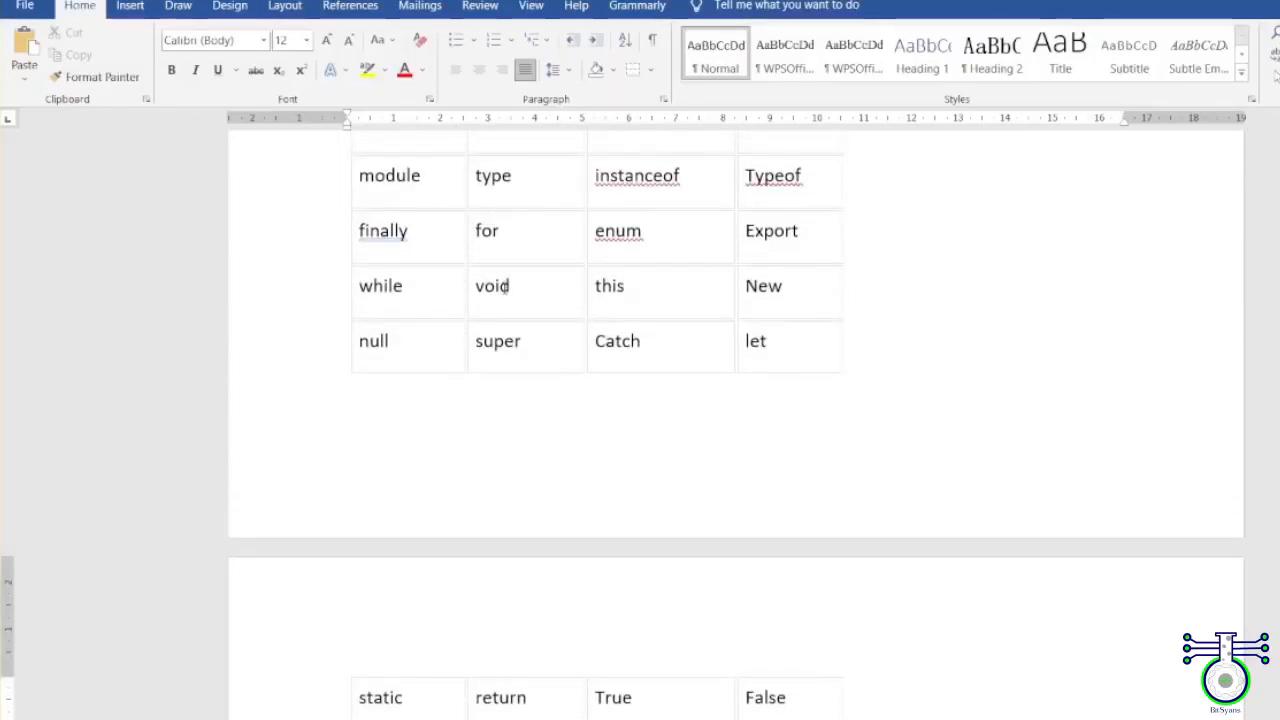
scroll(down, 3)
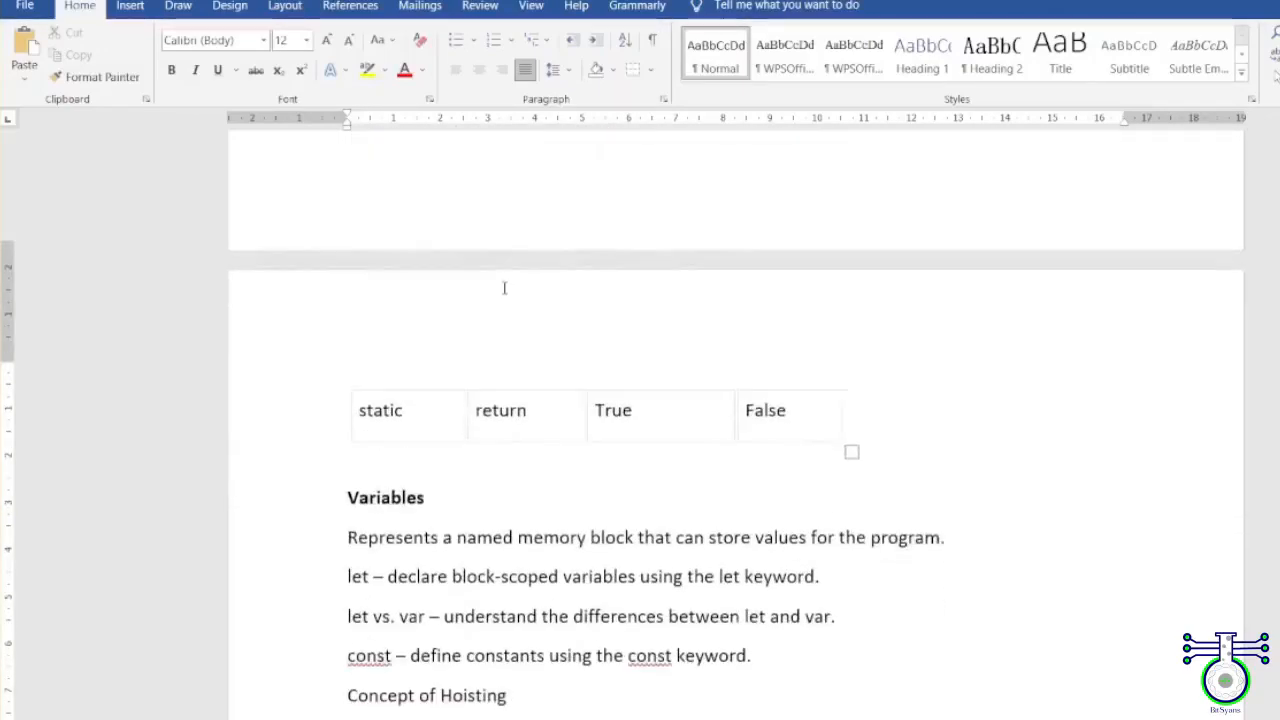
scroll(down, 3)
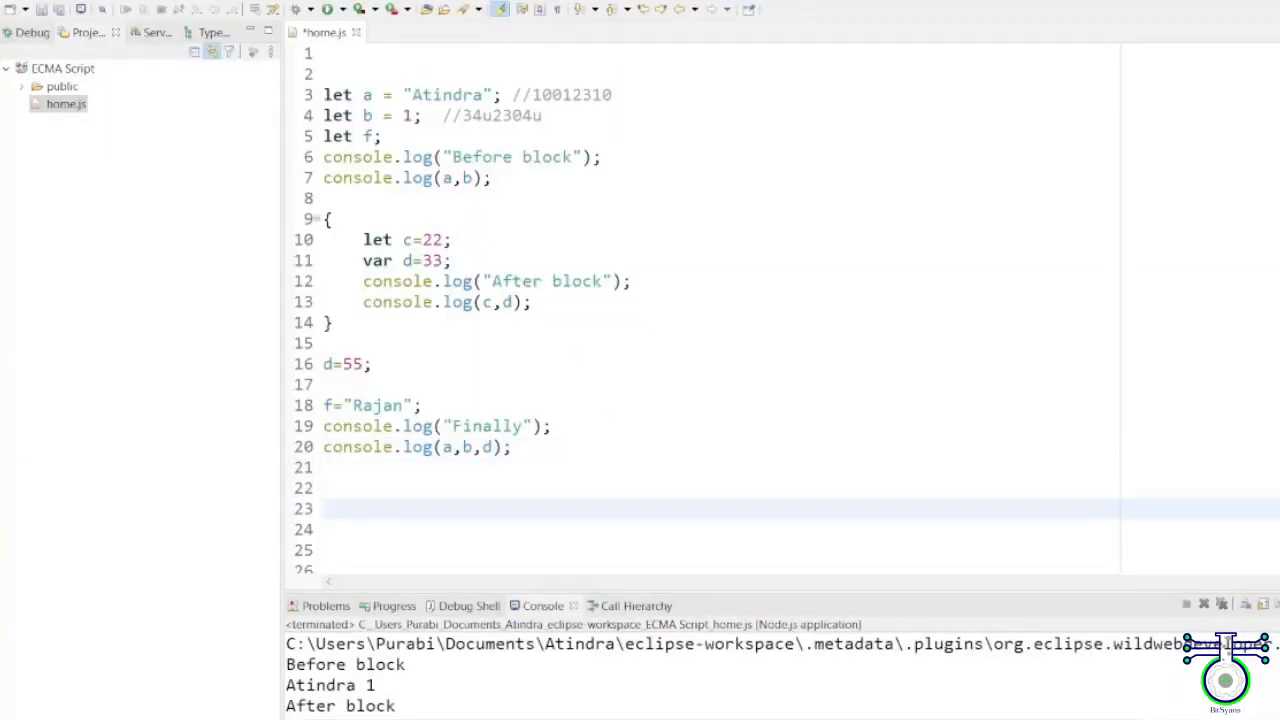
text(var a =)
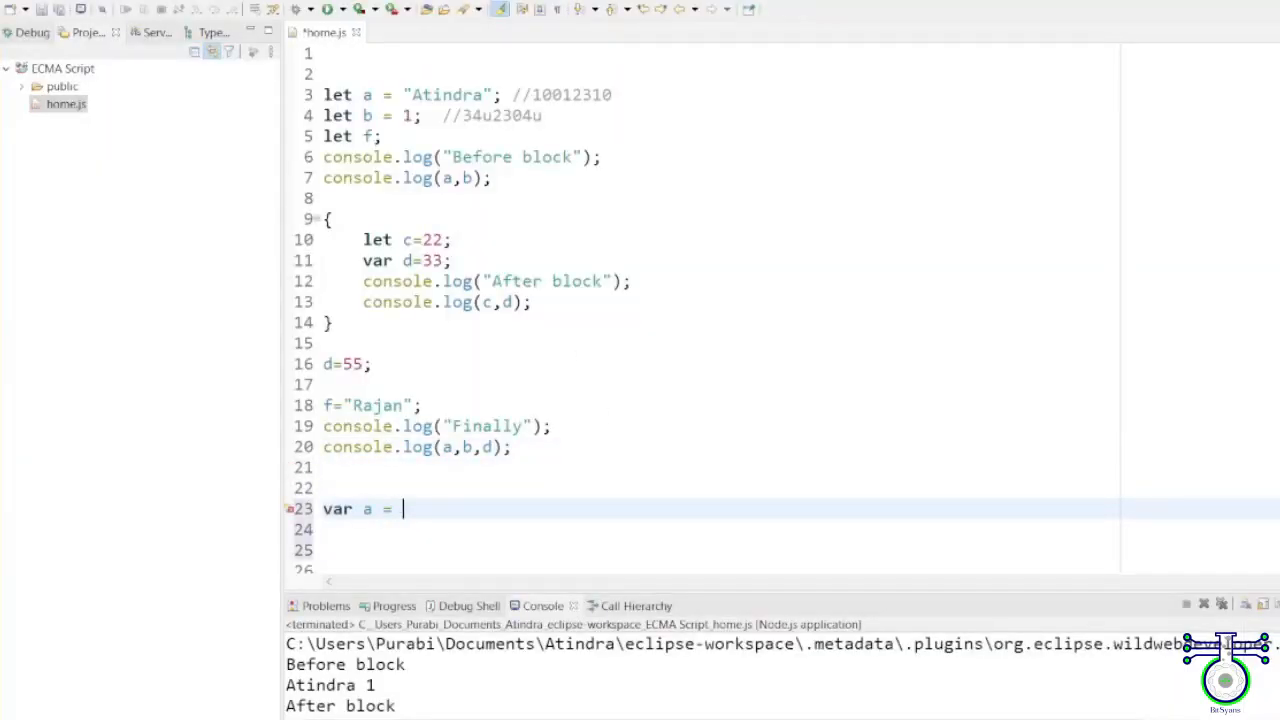
text([];)
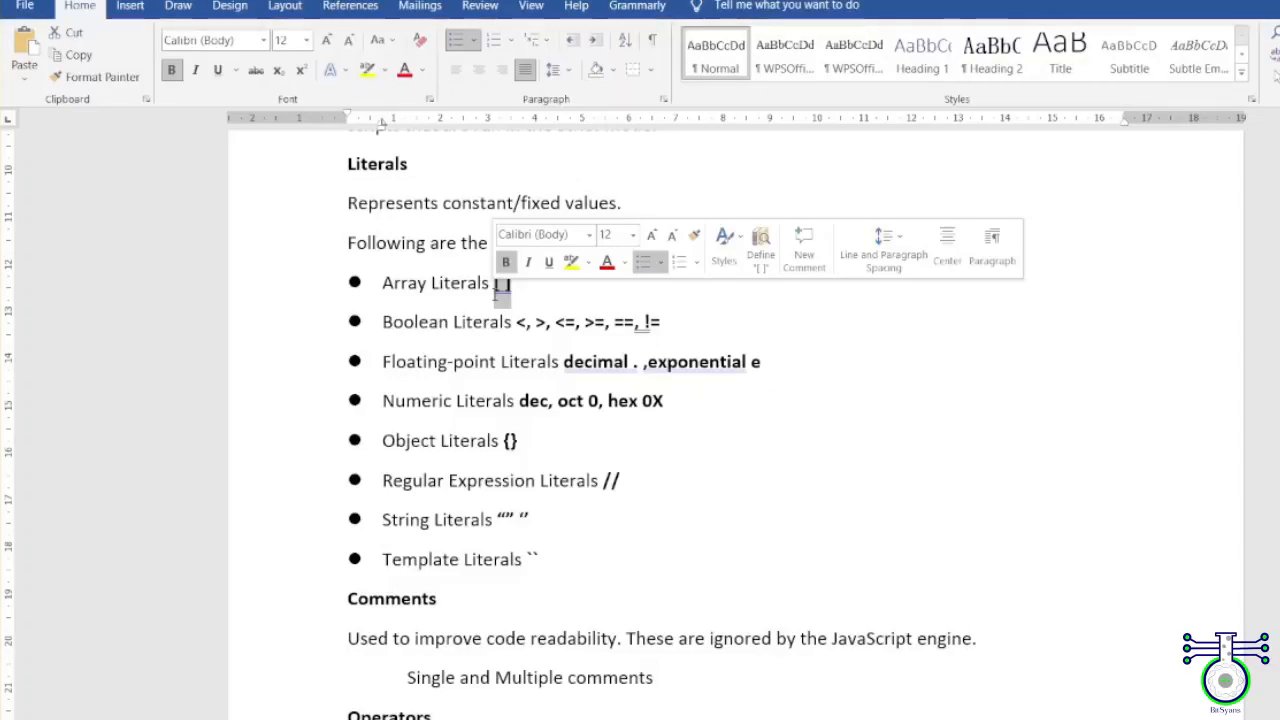
click(684, 318)
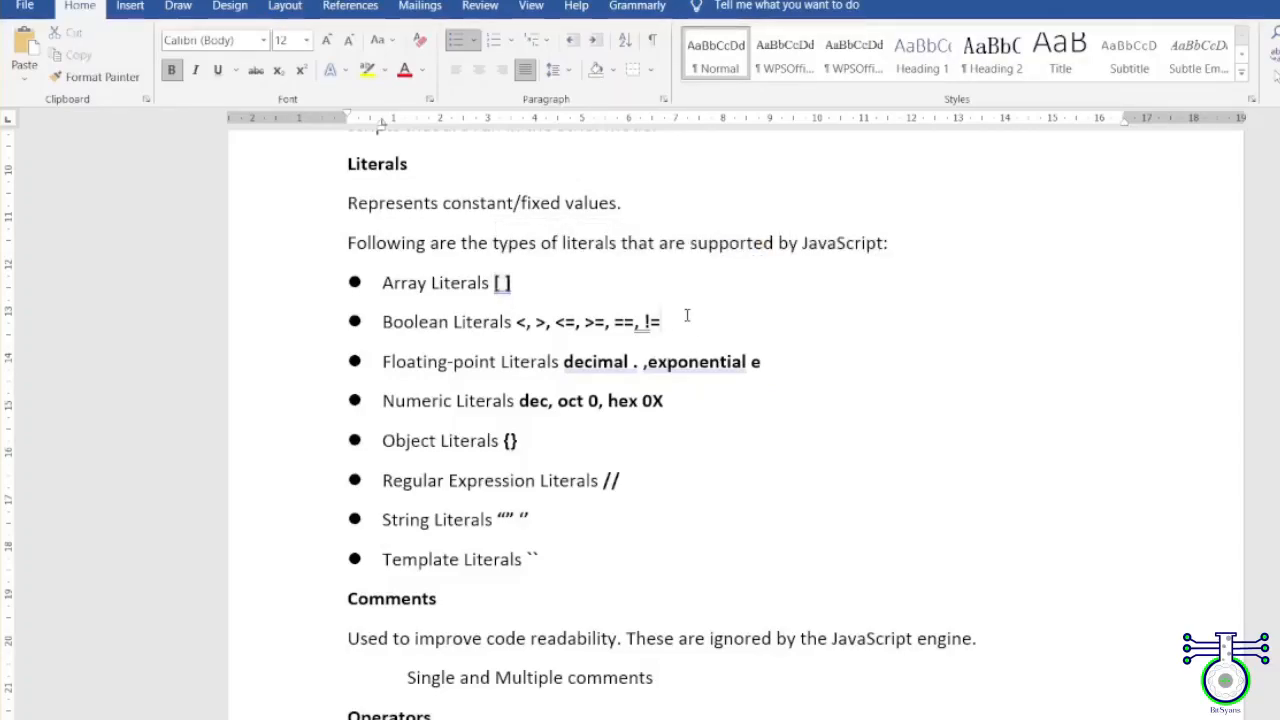
click(518, 328)
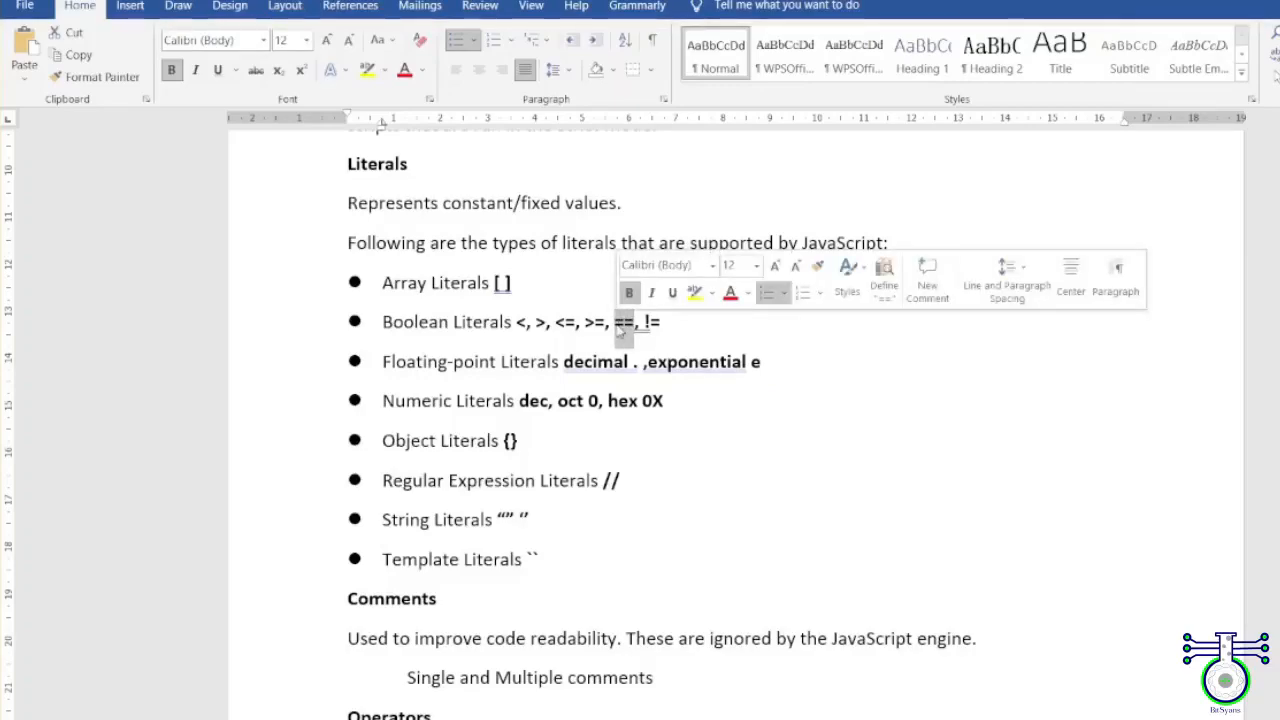
mouse_move(672, 328)
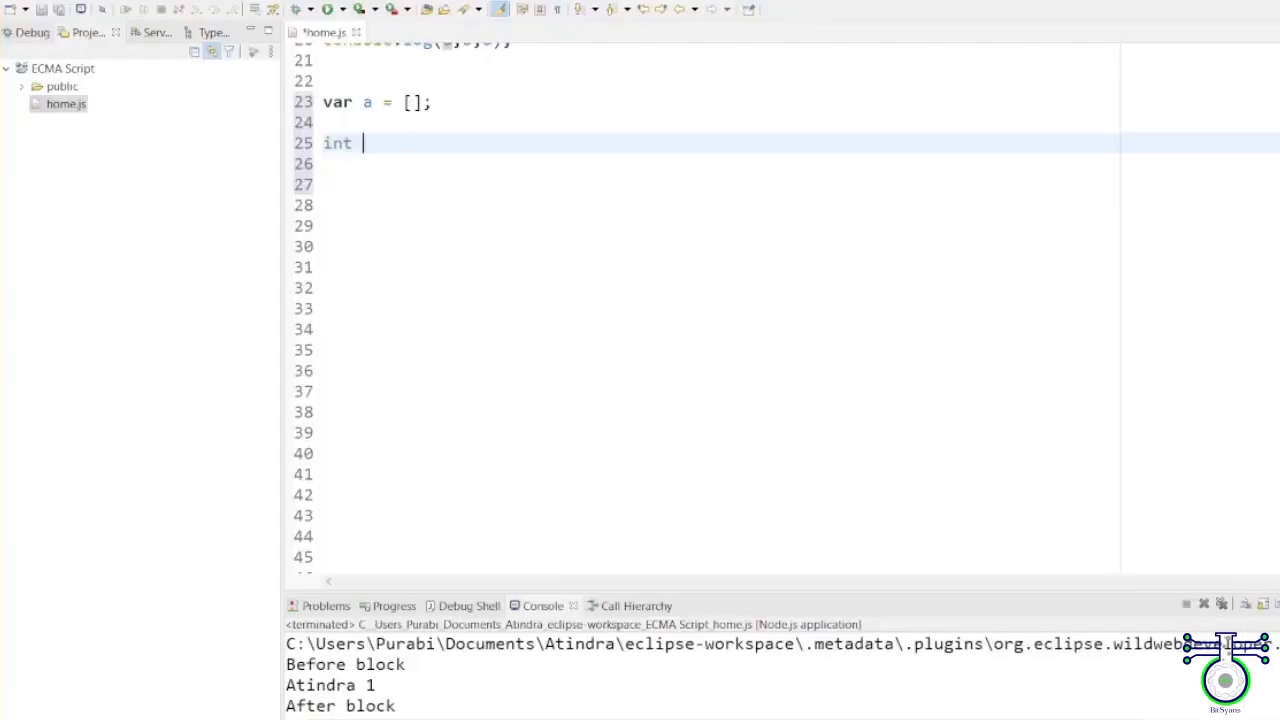
Step: Add var a = 1.2e5; with a comment showing the expanded value 120000
text(var a =)
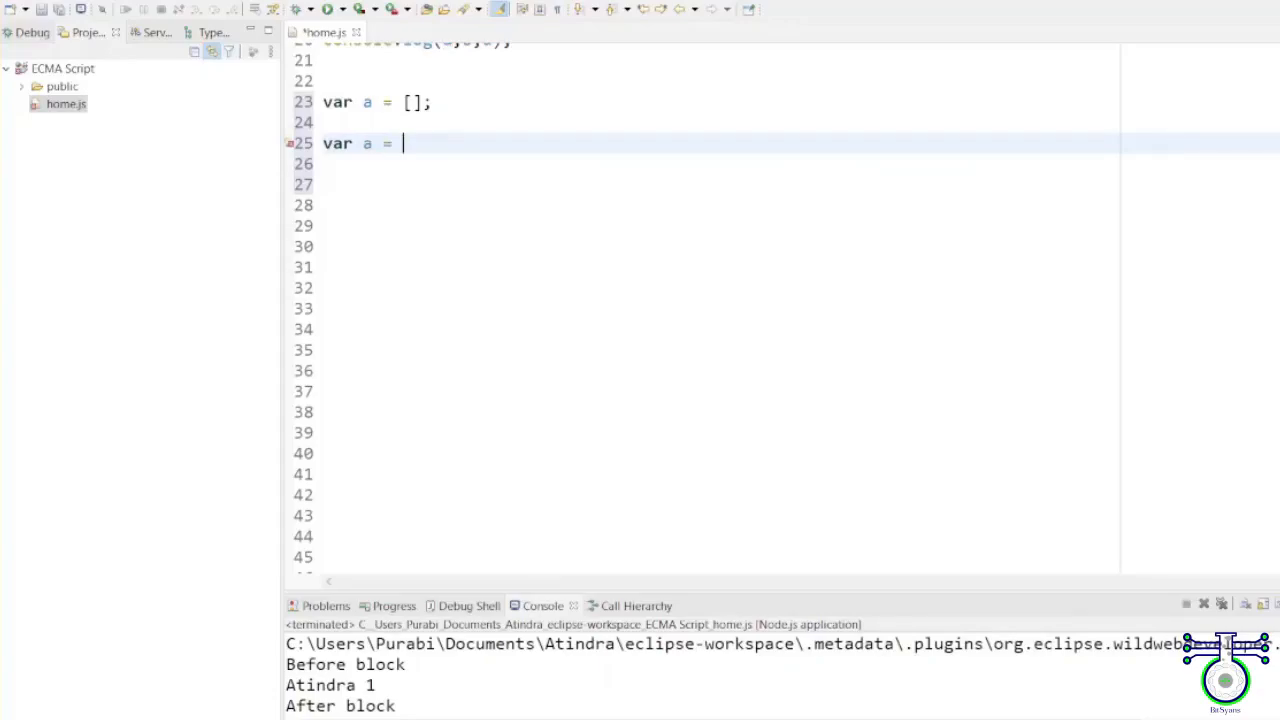
text(1;)
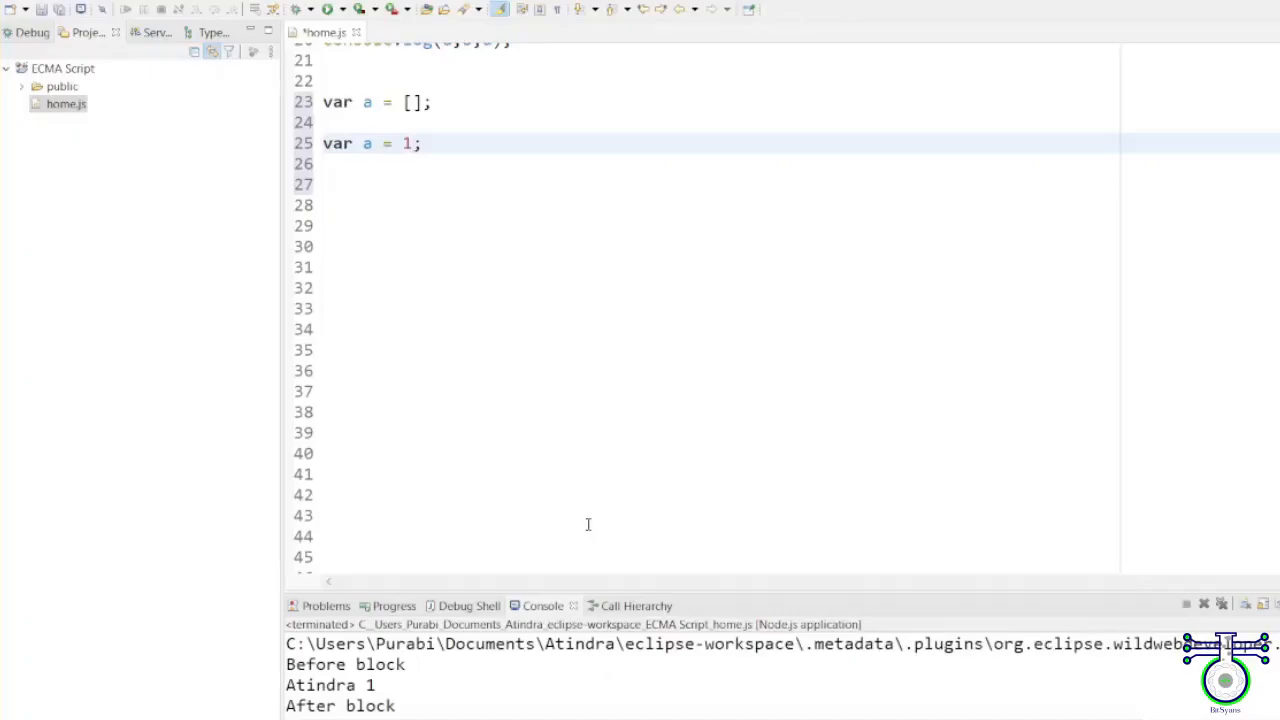
text(.2)
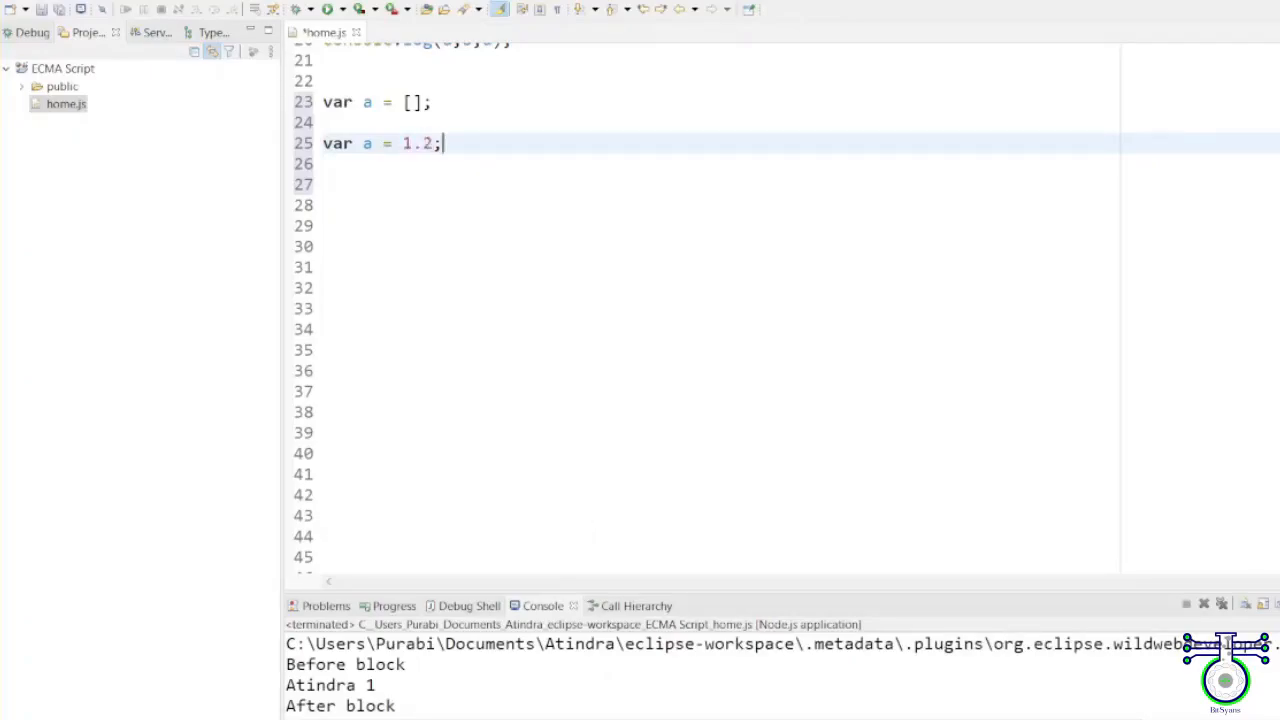
text(e)
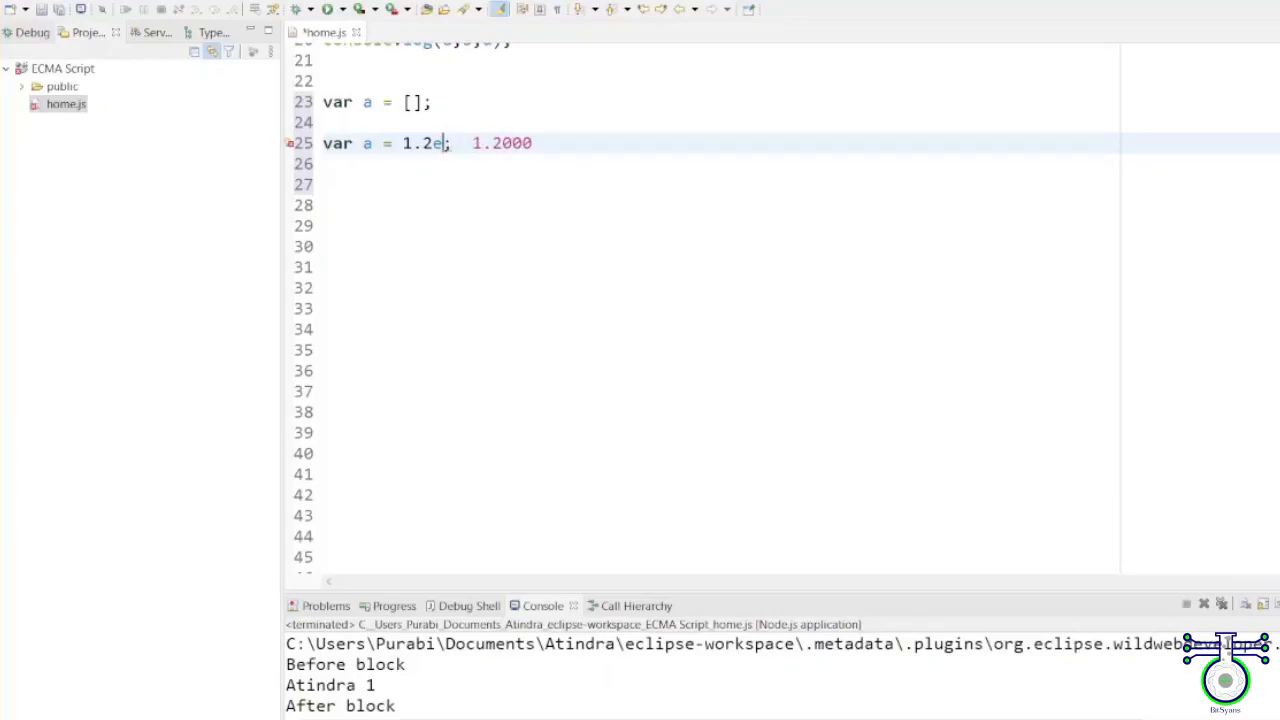
text(1)
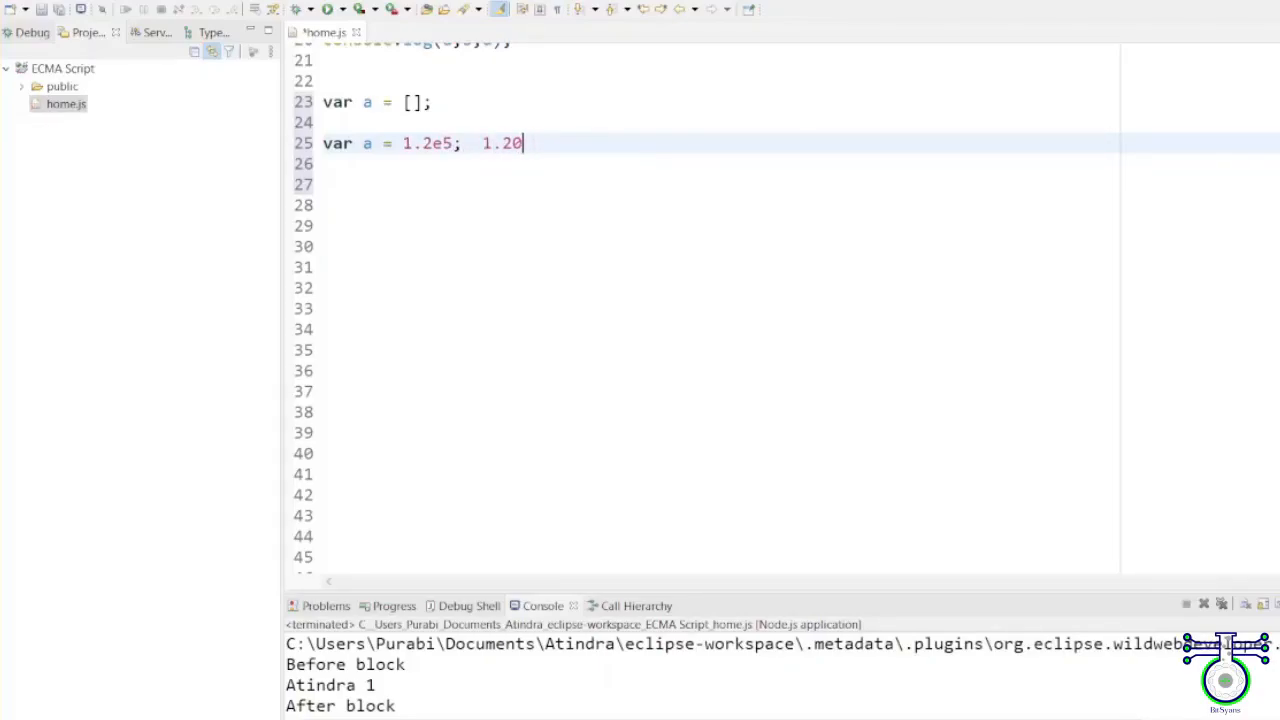
text(000)
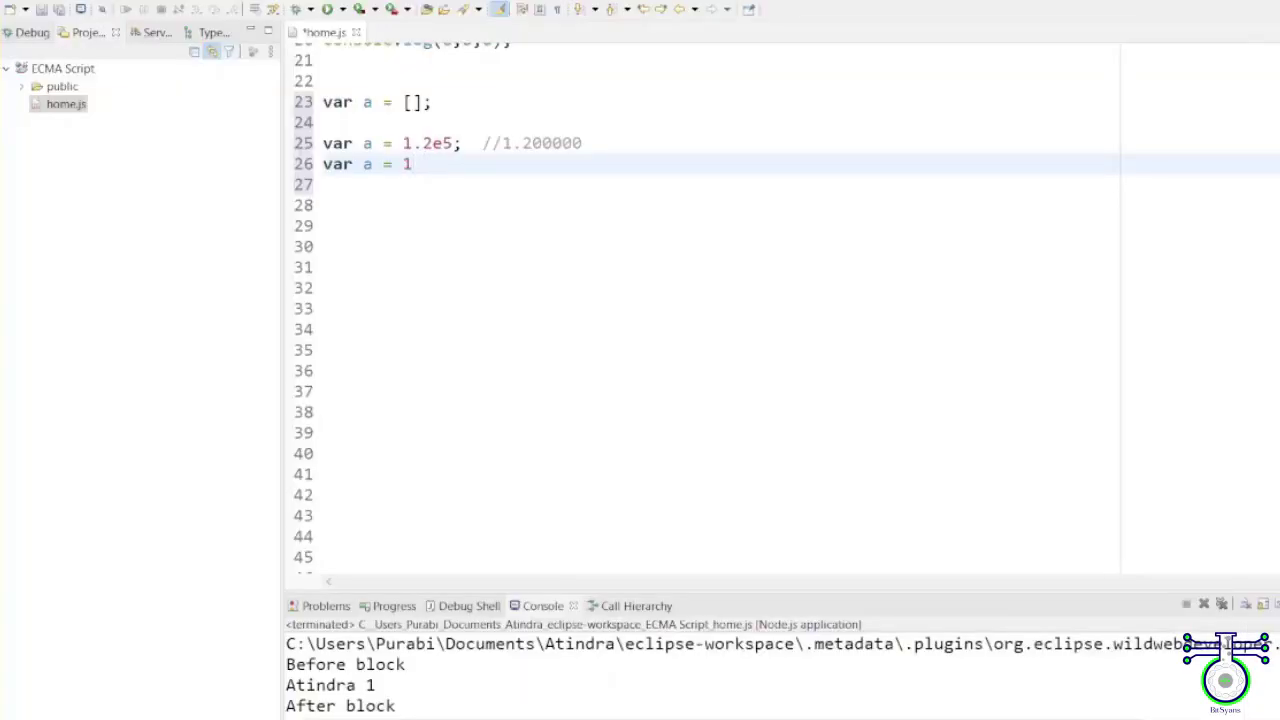
text(001230123;)
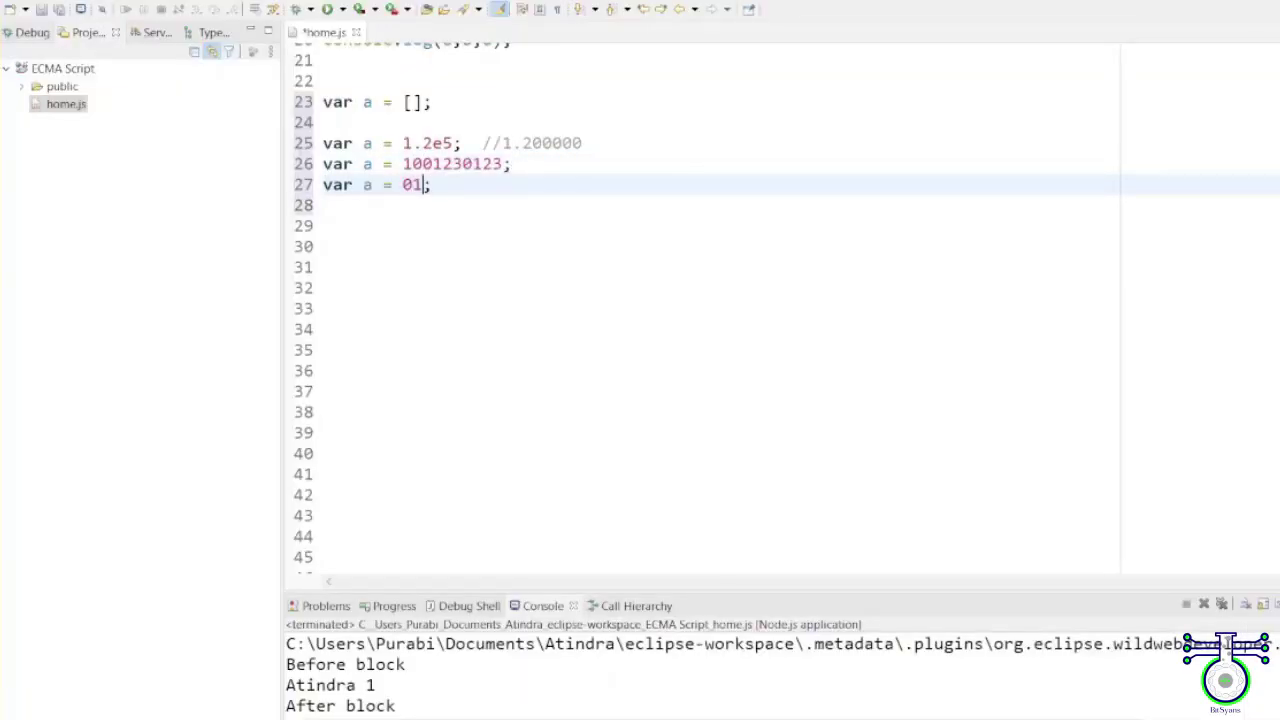
text(1,2,3,4,5,6,7,8 010)
click(720, 204)
text(var a =)
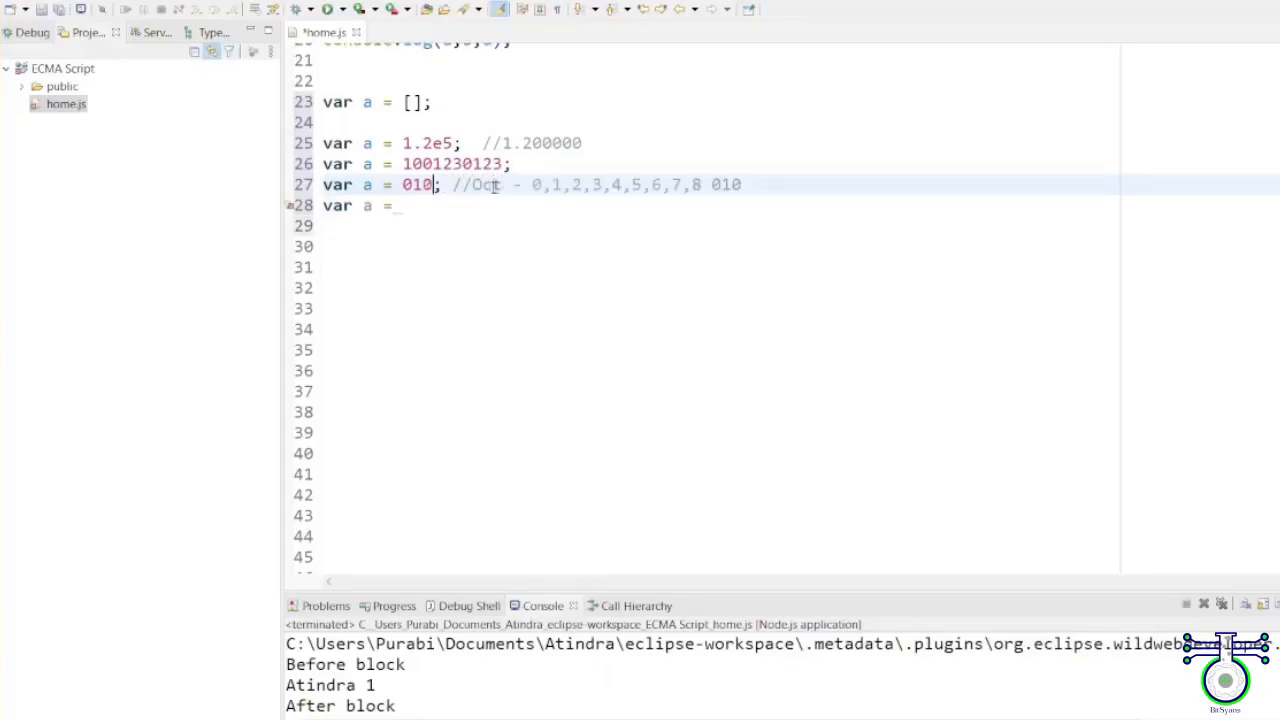
drag(532, 184, 704, 184)
text( 0x)
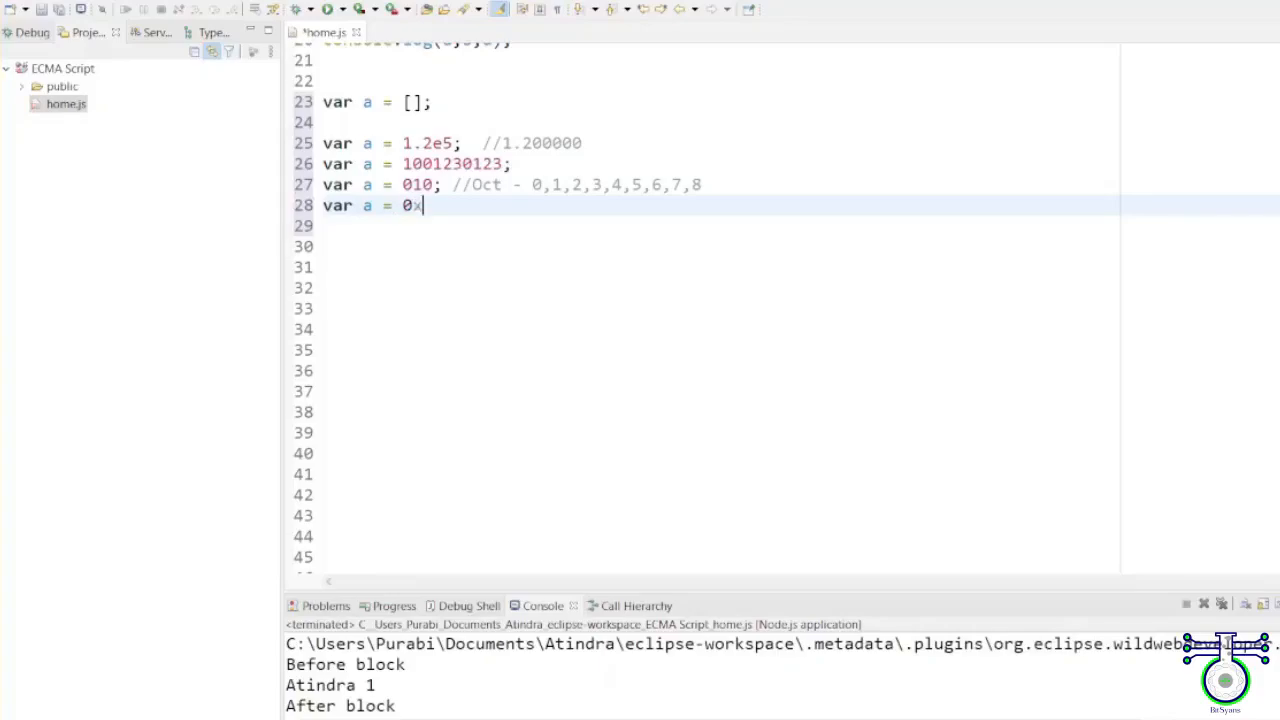
text(123)
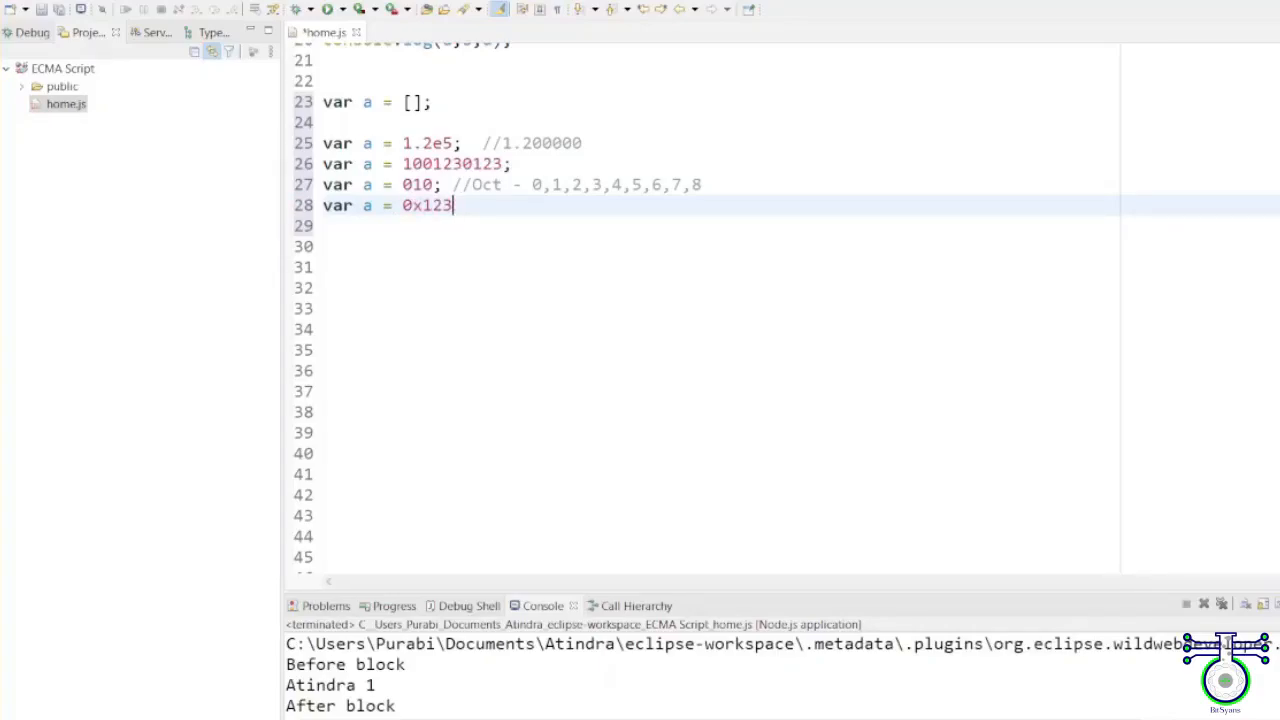
key(BackSpace)
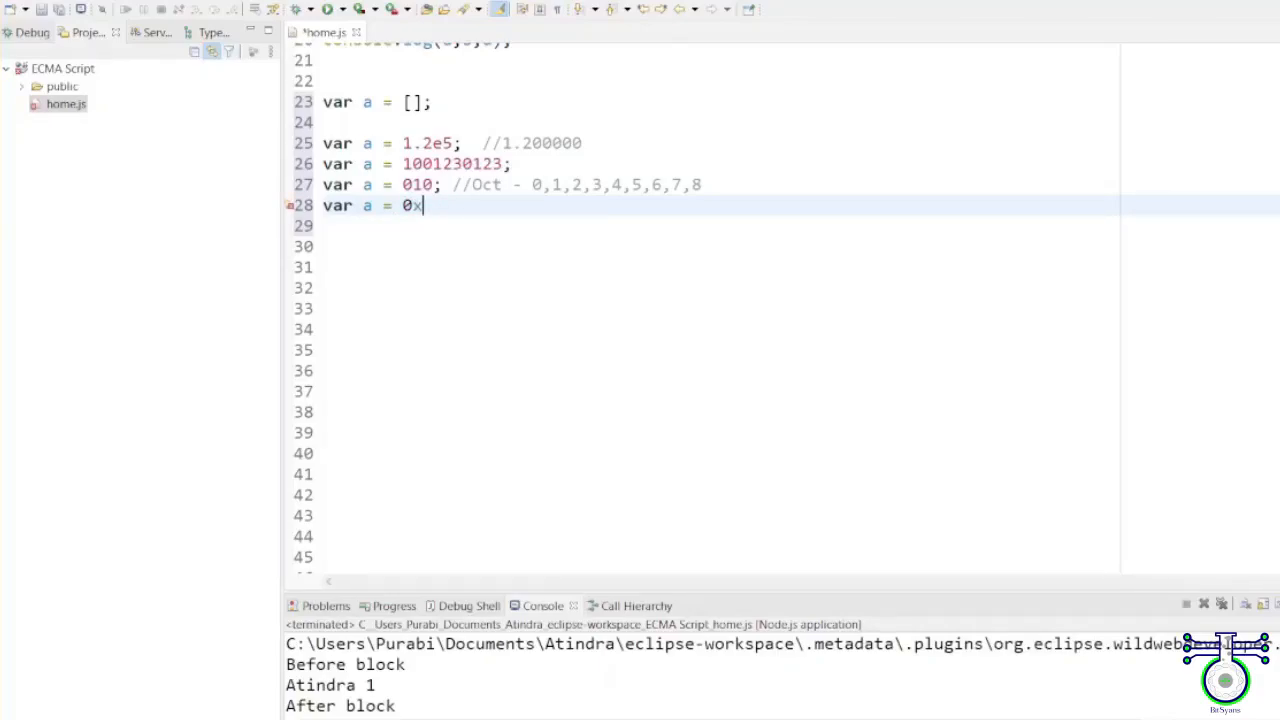
text(12ABCD)
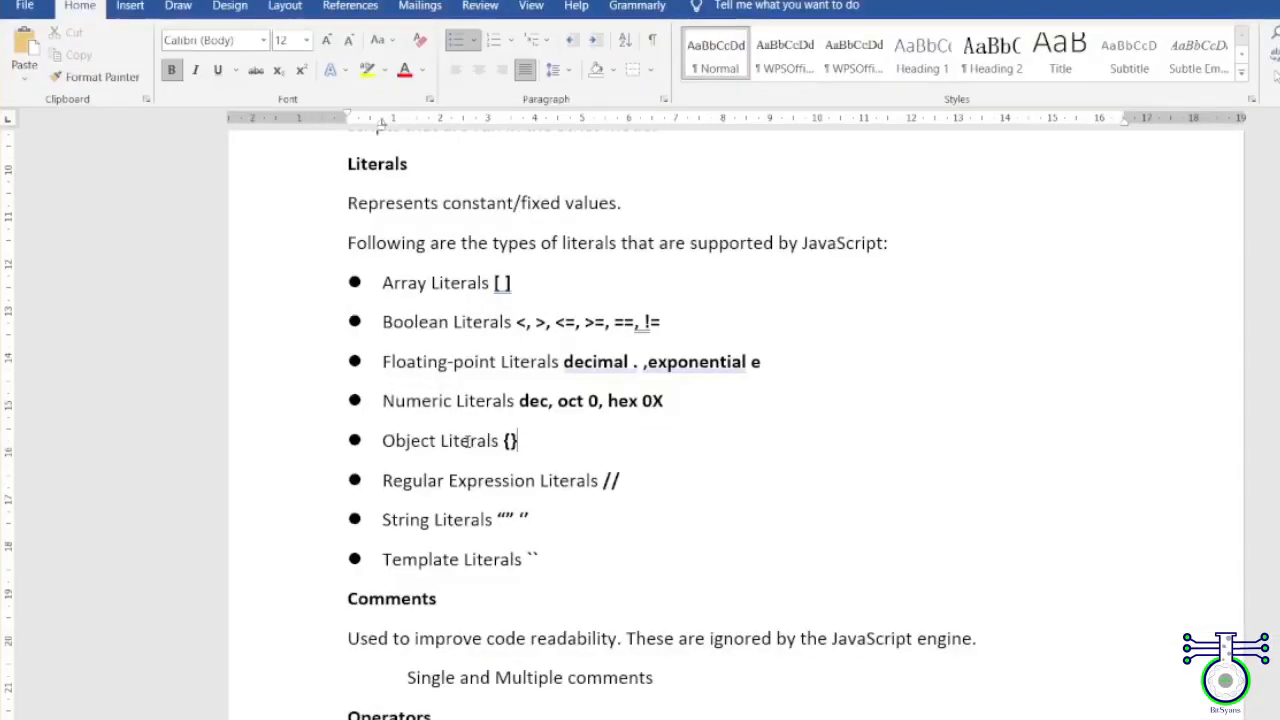
double_click(468, 442)
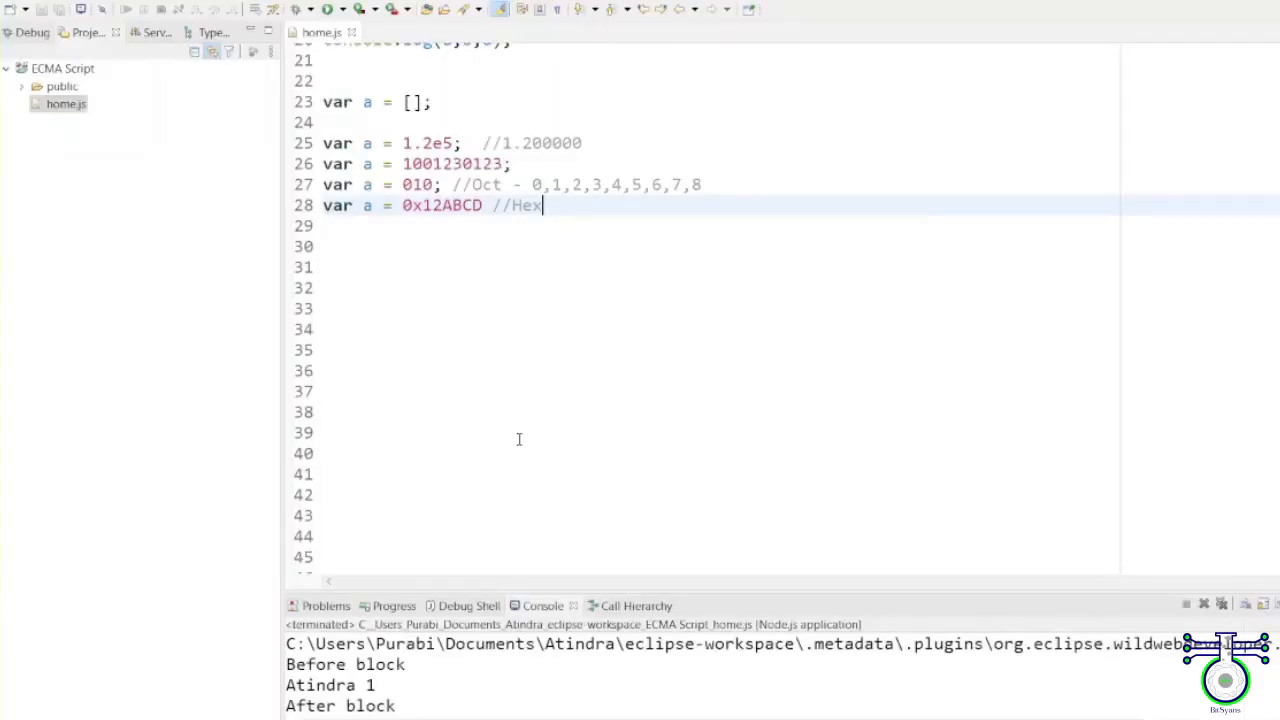
Step: Add var a = "/the/"; //RegExp and the sentence string variable declaration
text(var a ={};)
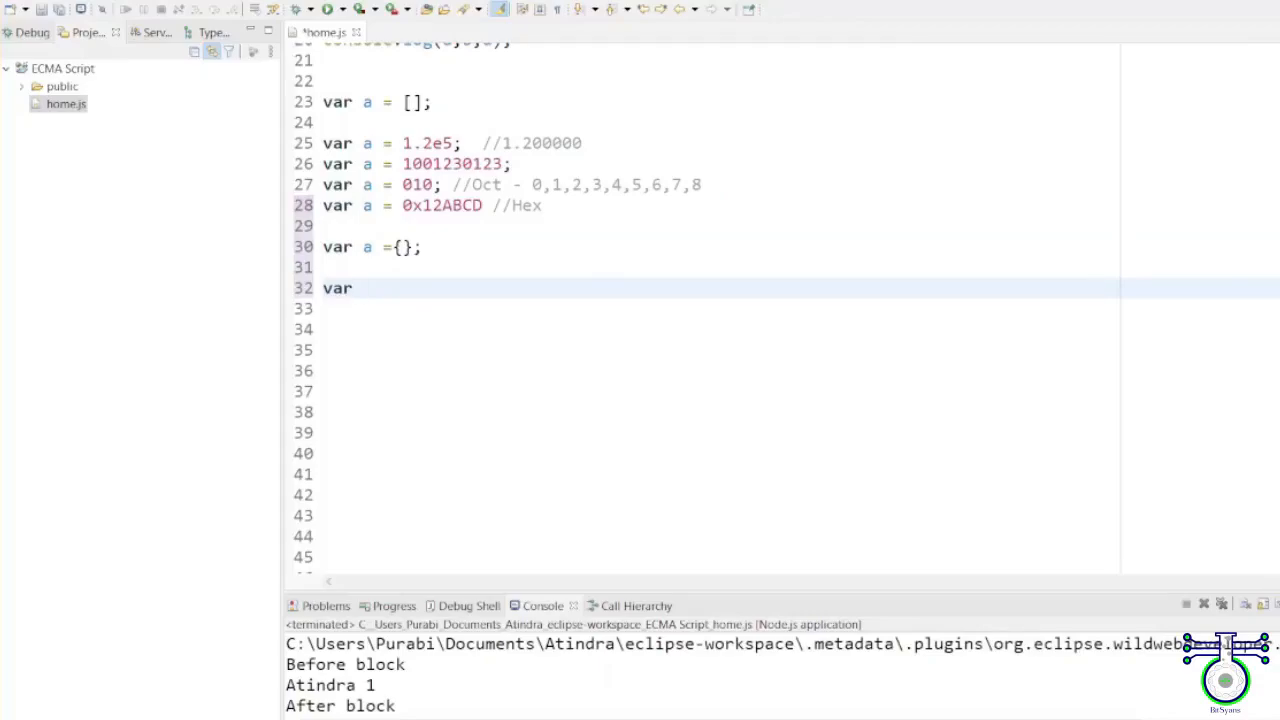
text(a =)
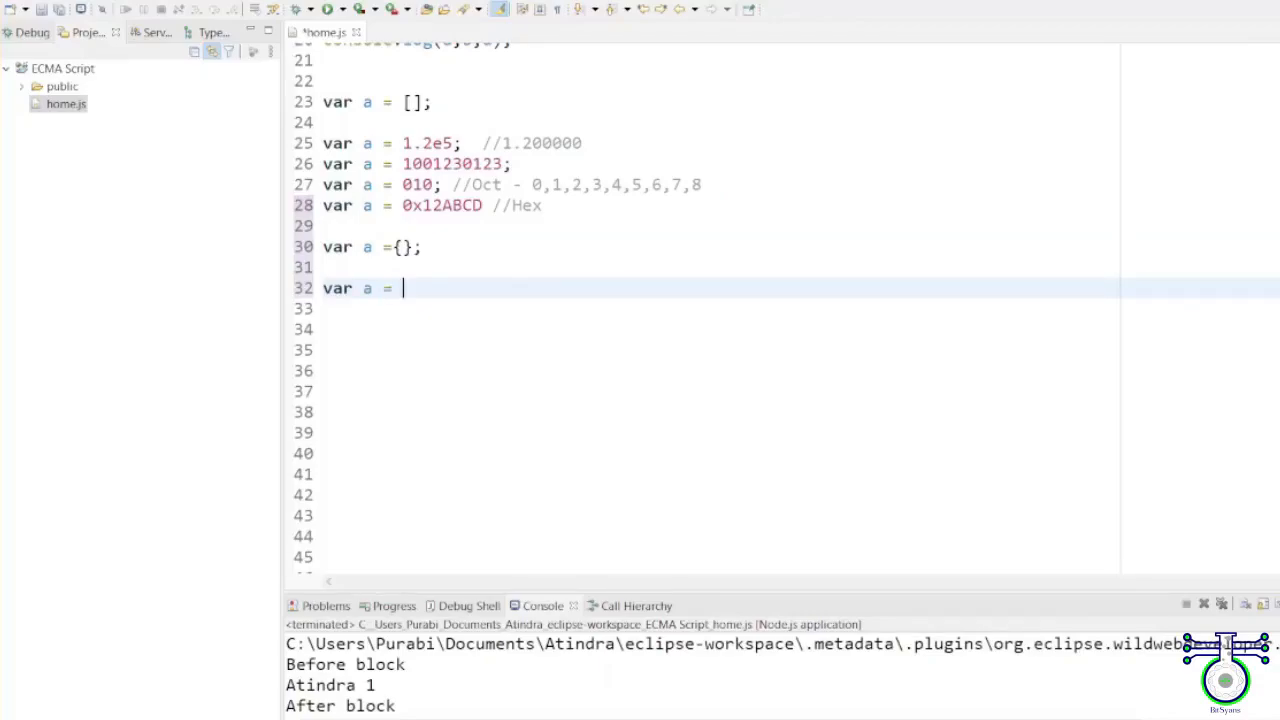
text("//")
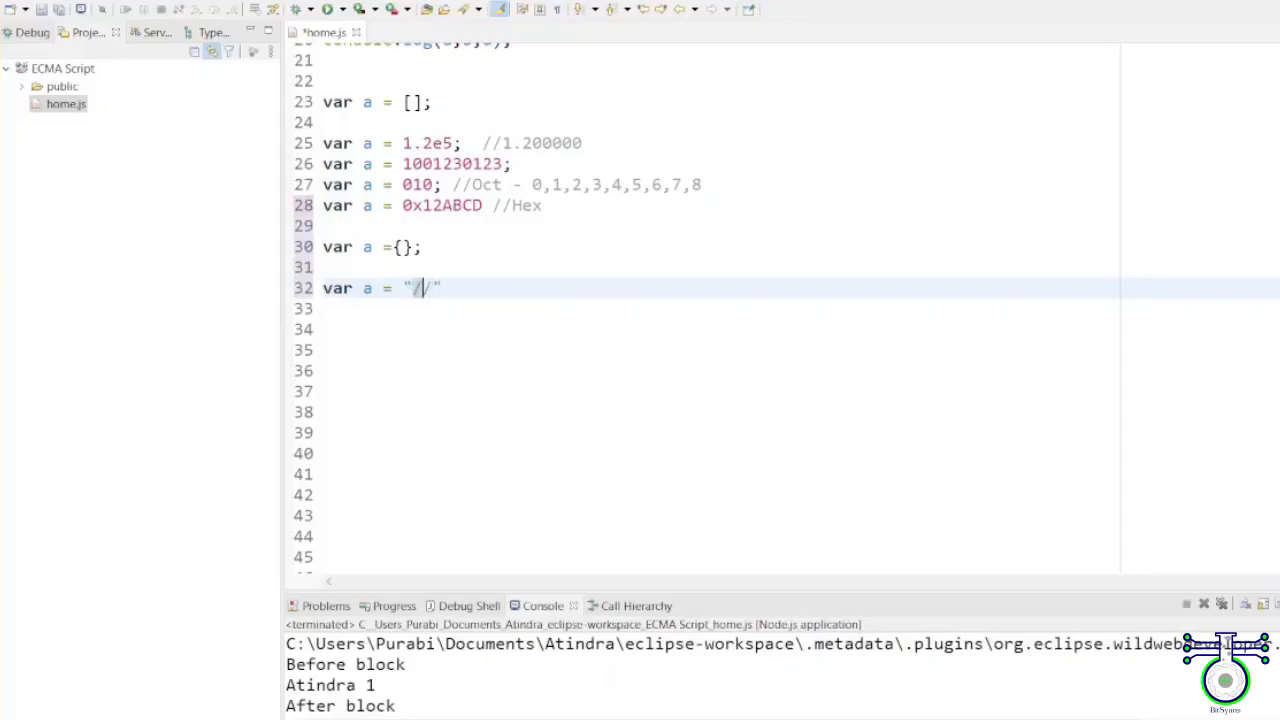
text(the)
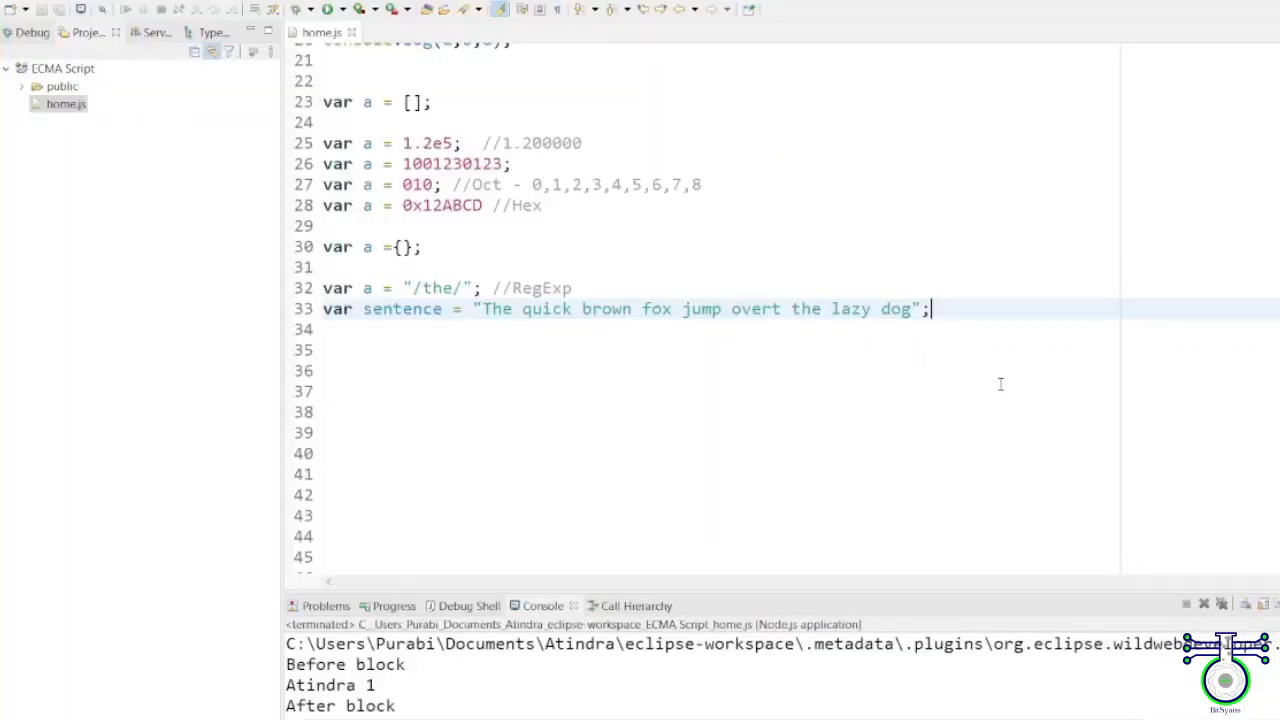
Step: Add var a = "Atindra"; and var a = 'Atindra'; string literal lines
text(var a =)
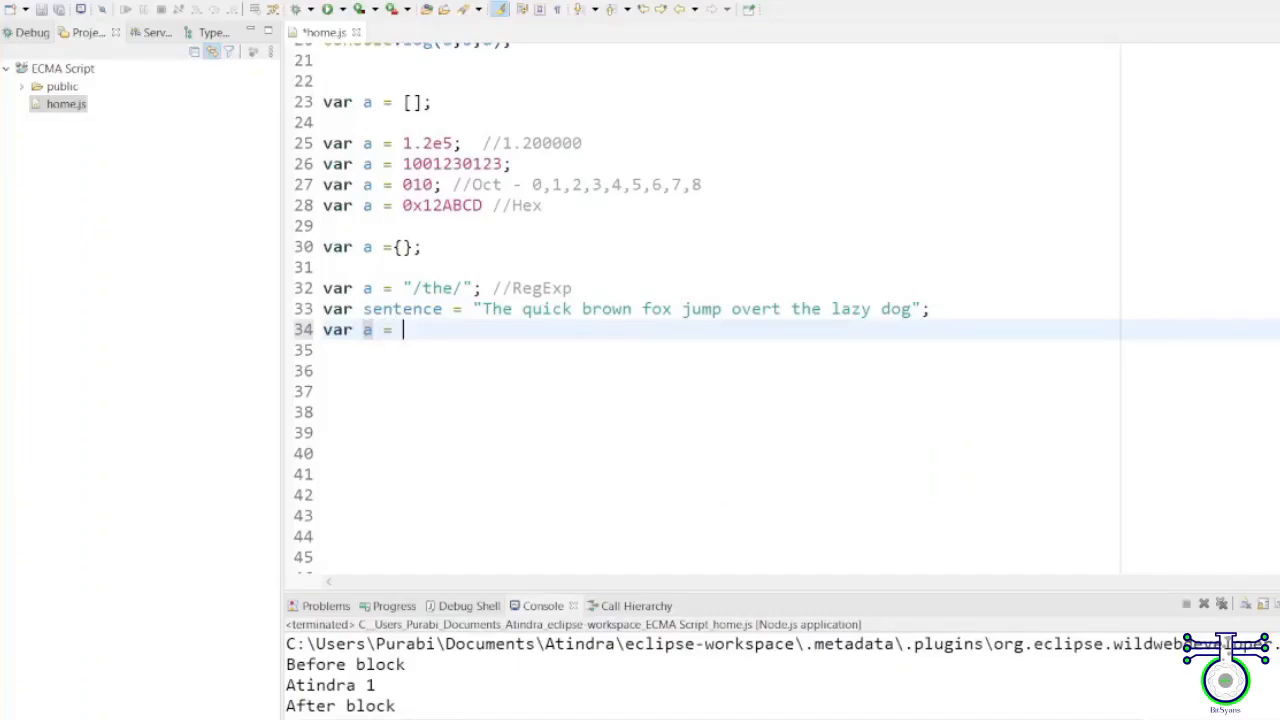
text("Atindra";)
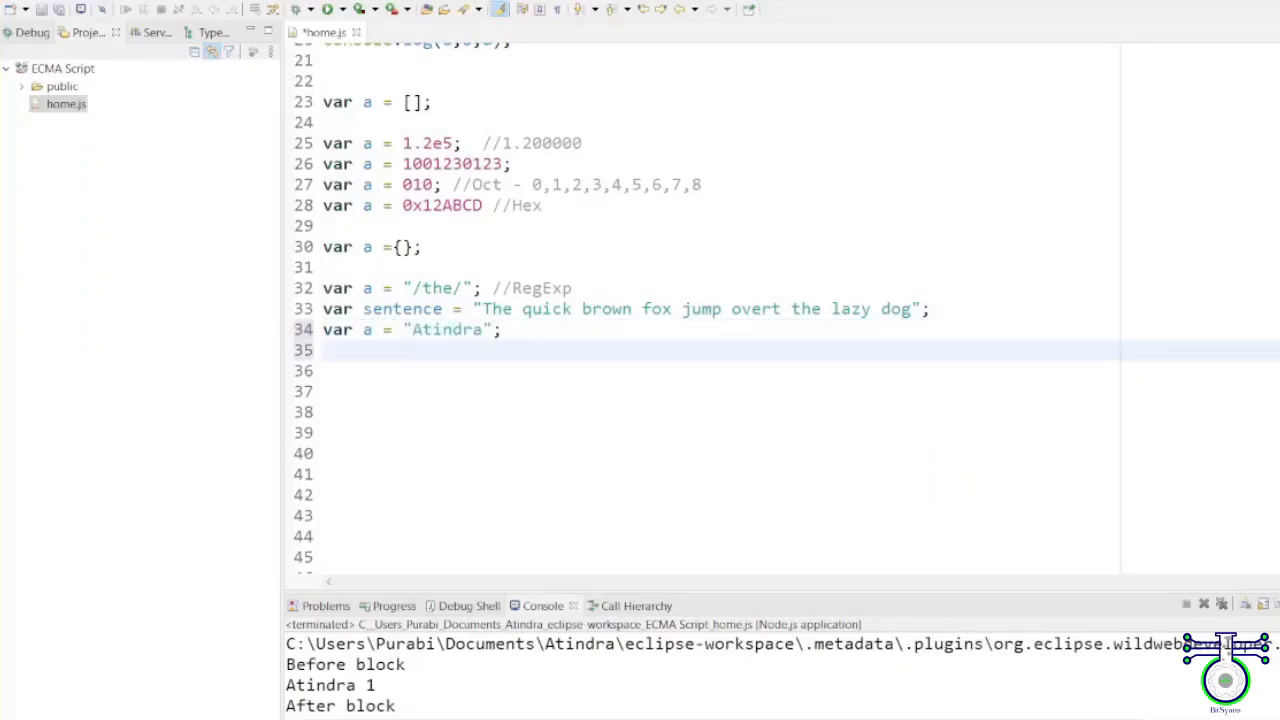
text(var a)
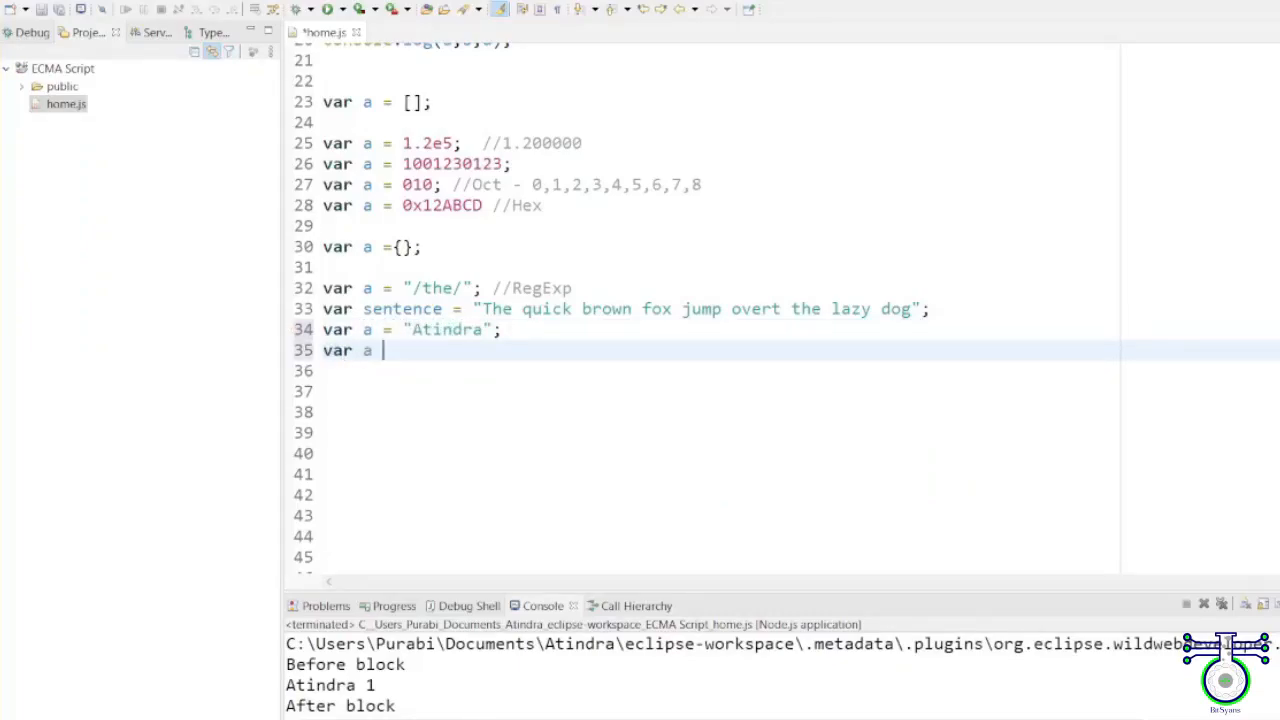
text(= ''")
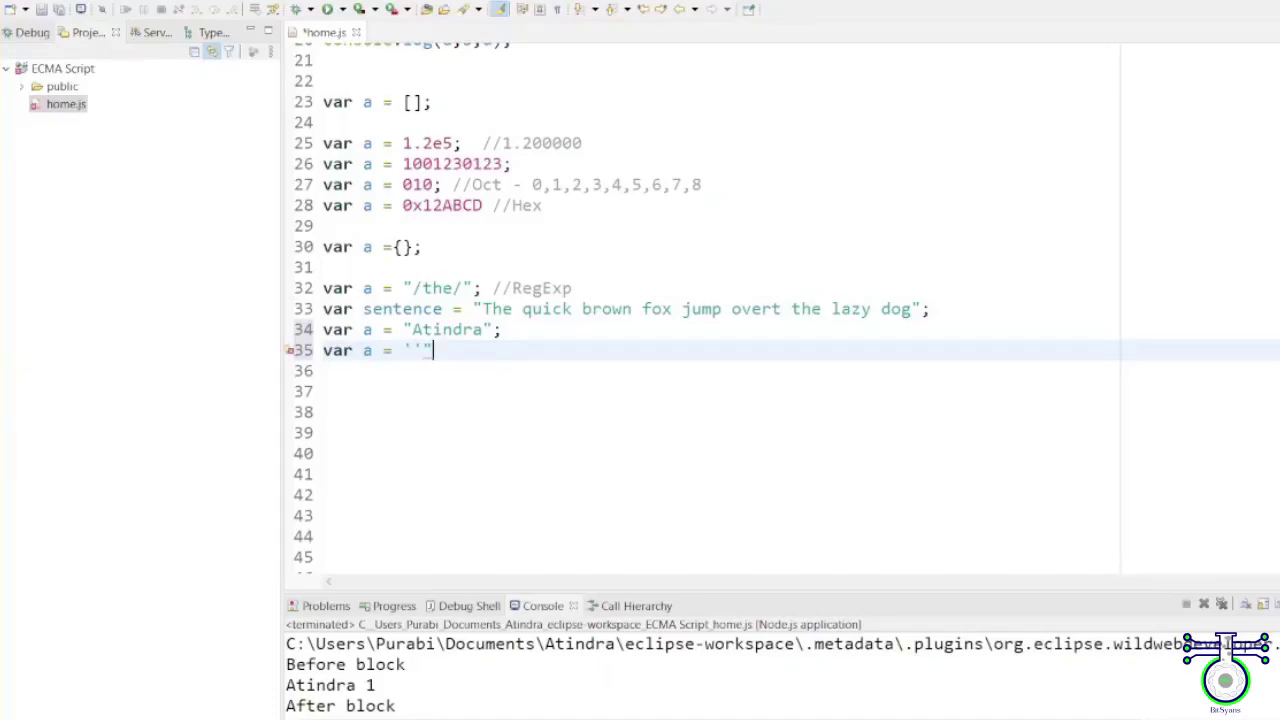
text(Atindra)
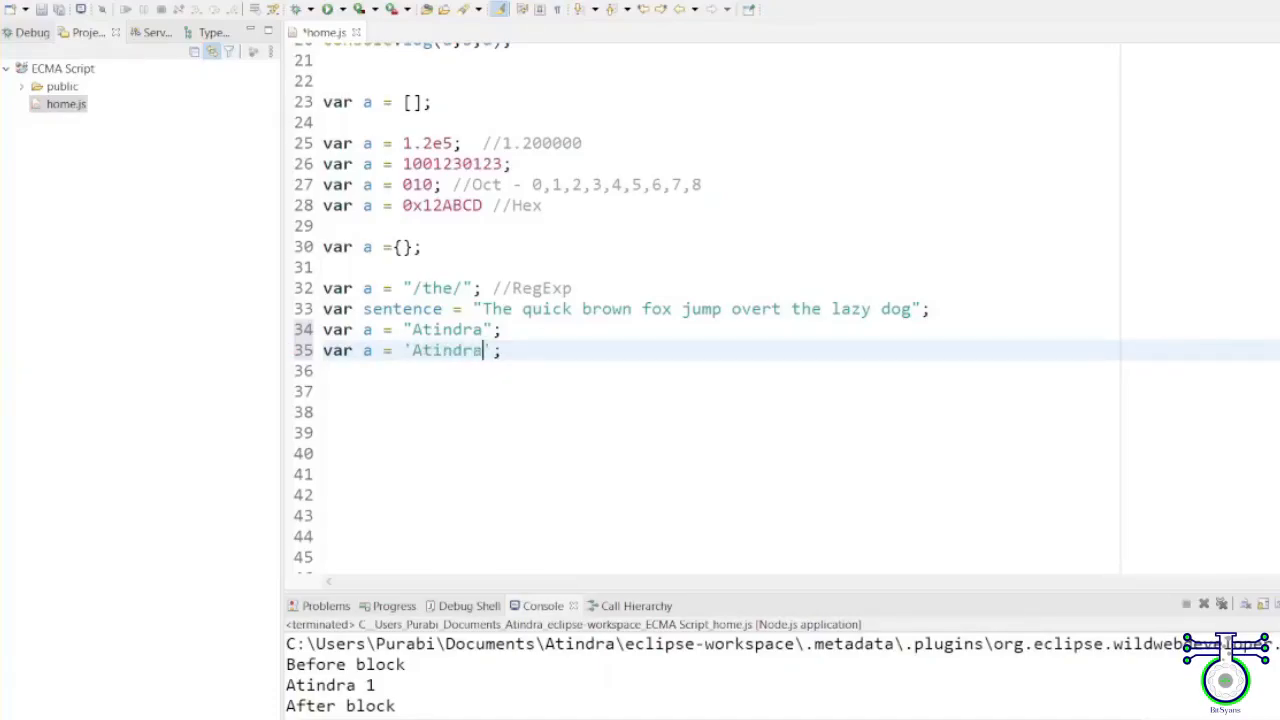
mouse_move(584, 356)
text(v)
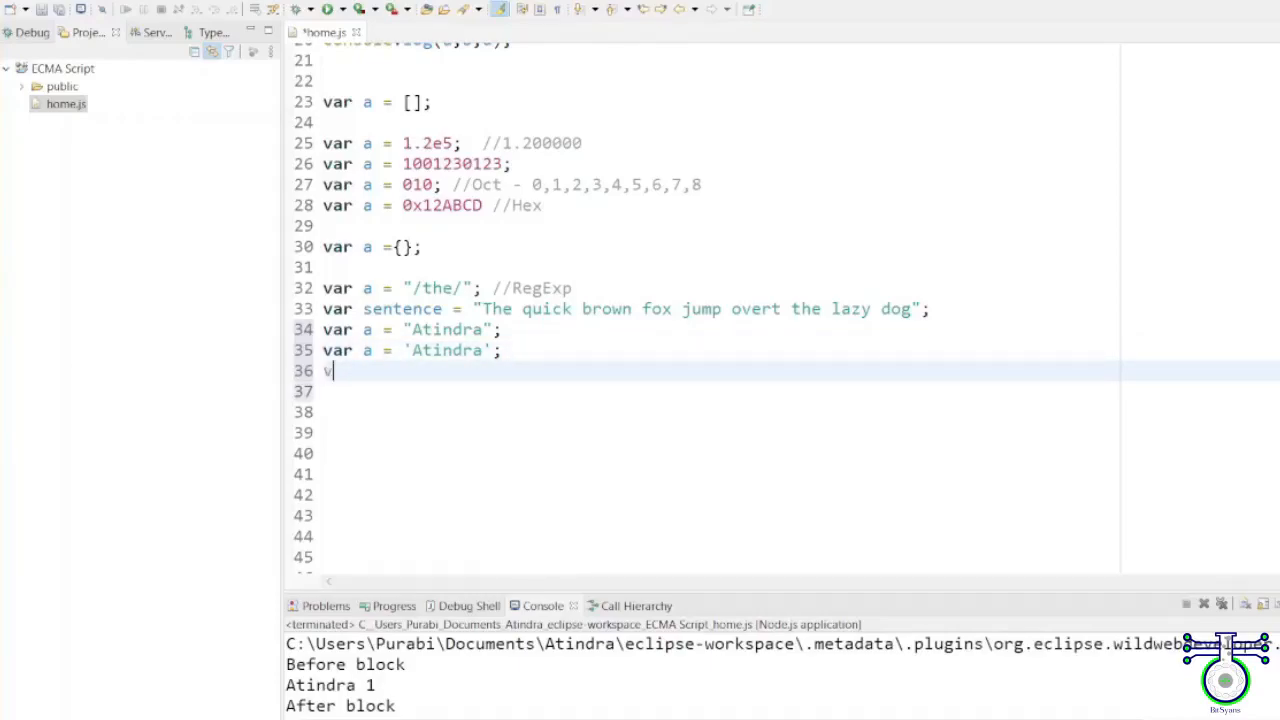
Step: Add var a = with the pasted backtick sentence template literal using ${word}
text(ar a = `The quick brown fox jump over the lazy ${word}`;)
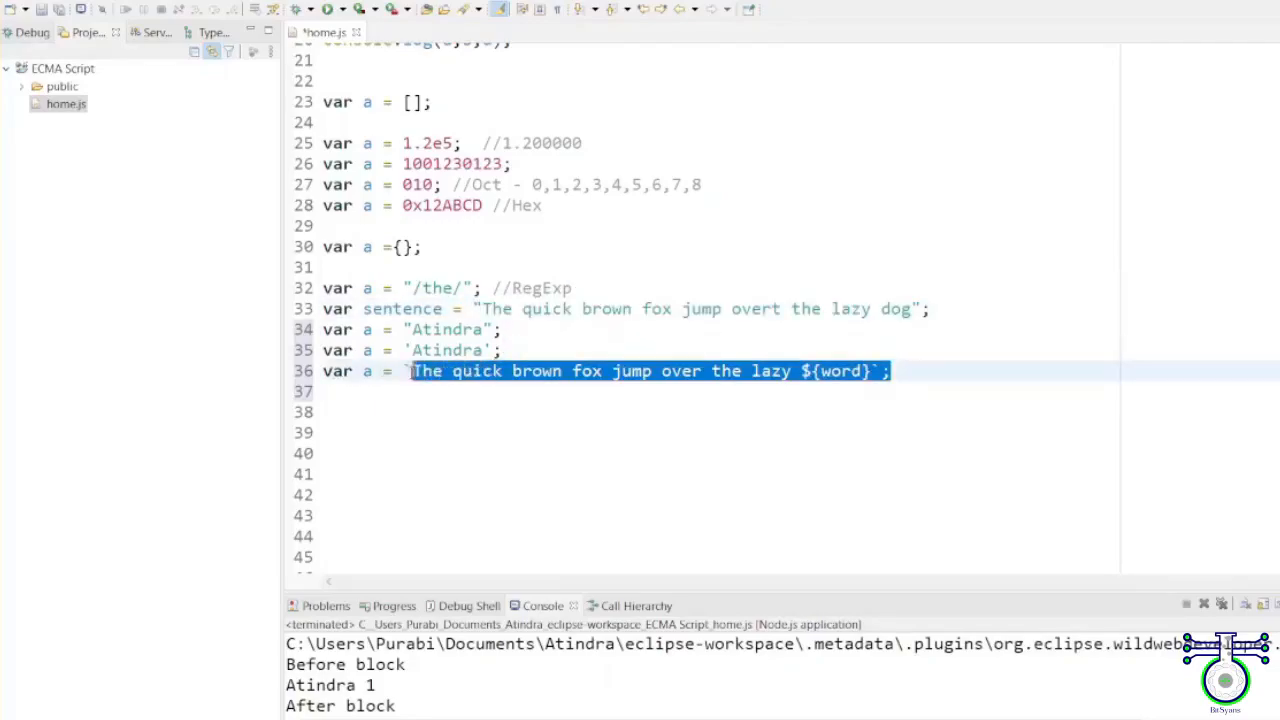
click(648, 370)
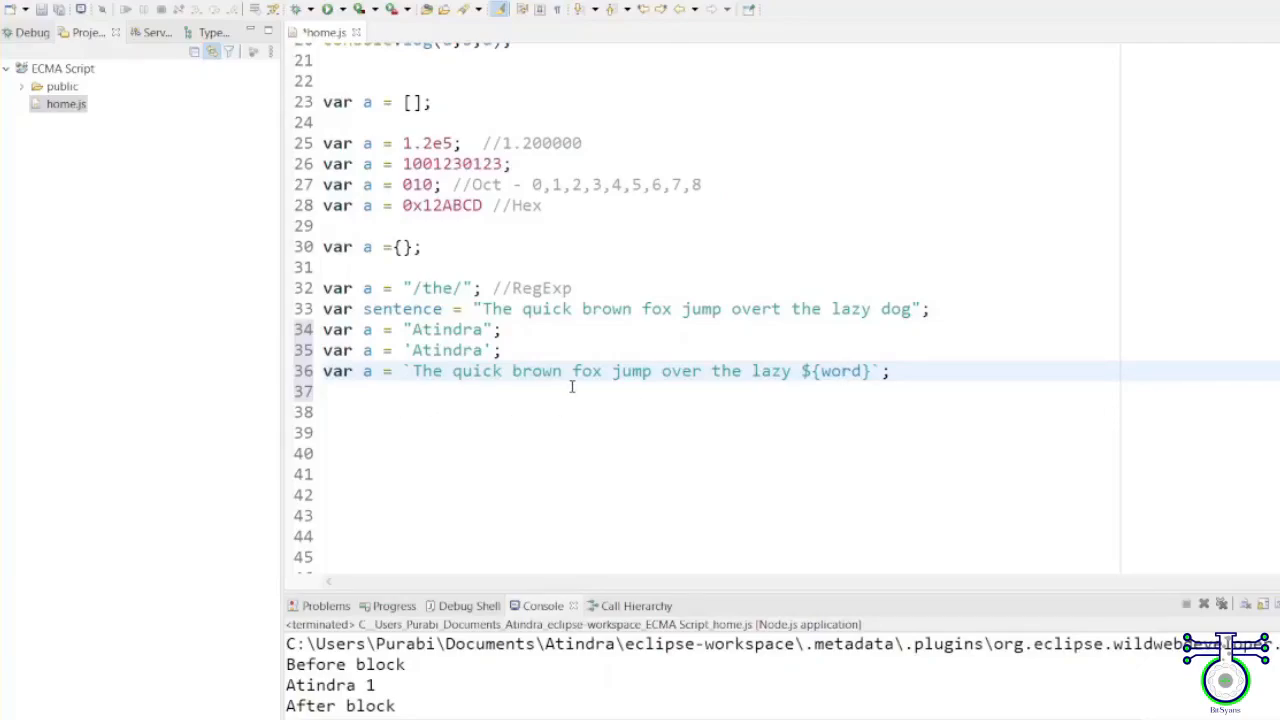
click(840, 370)
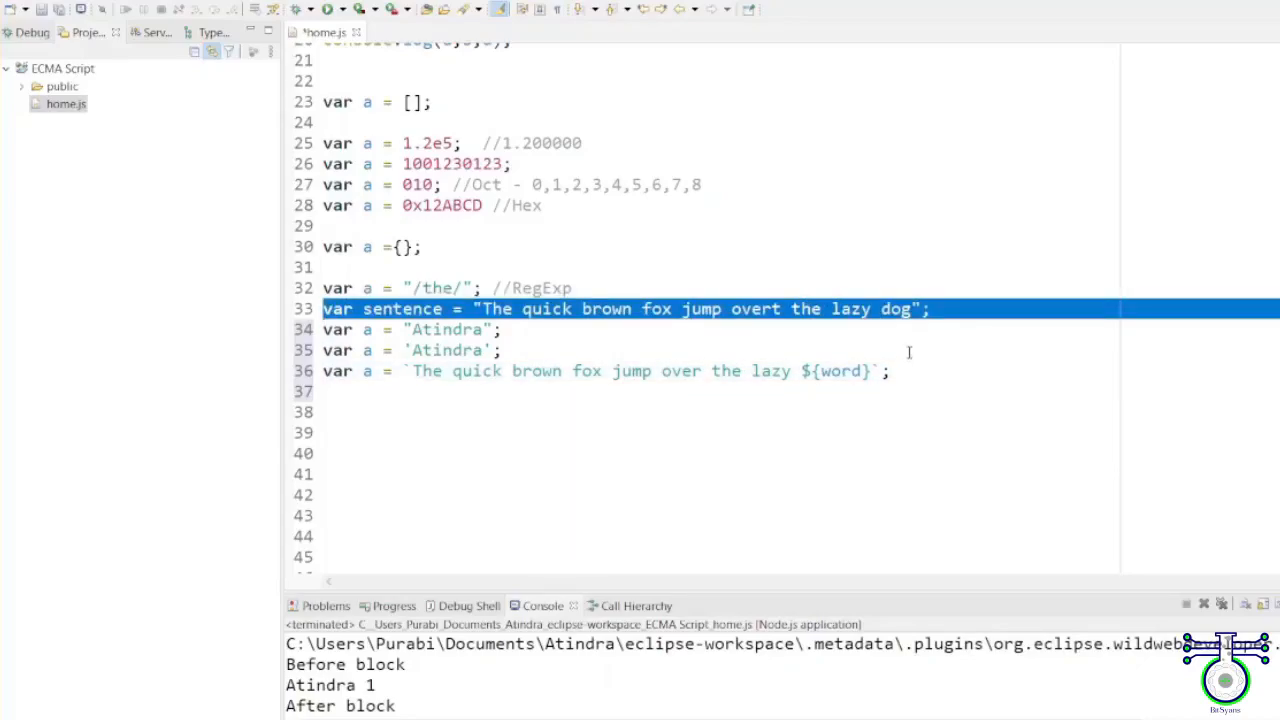
double_click(840, 370)
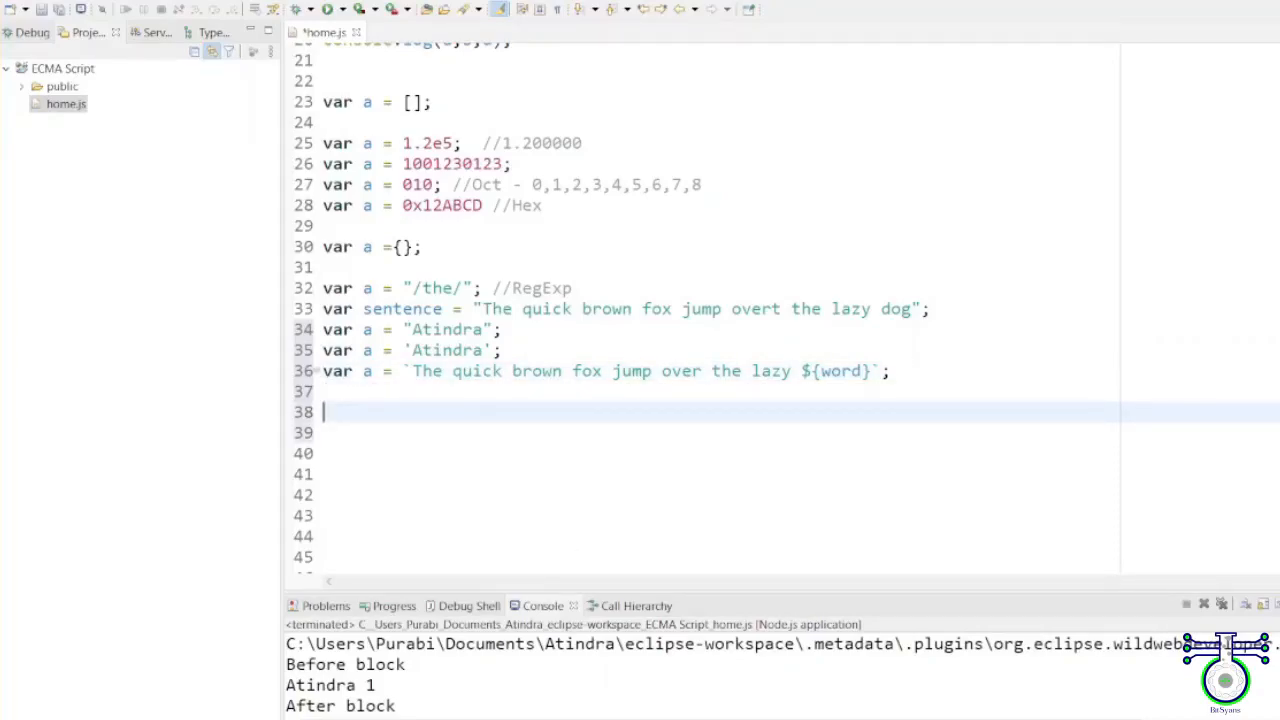
Step: Add a //asdals single-line comment and a /* ... */ multi-line comment block
text(//)
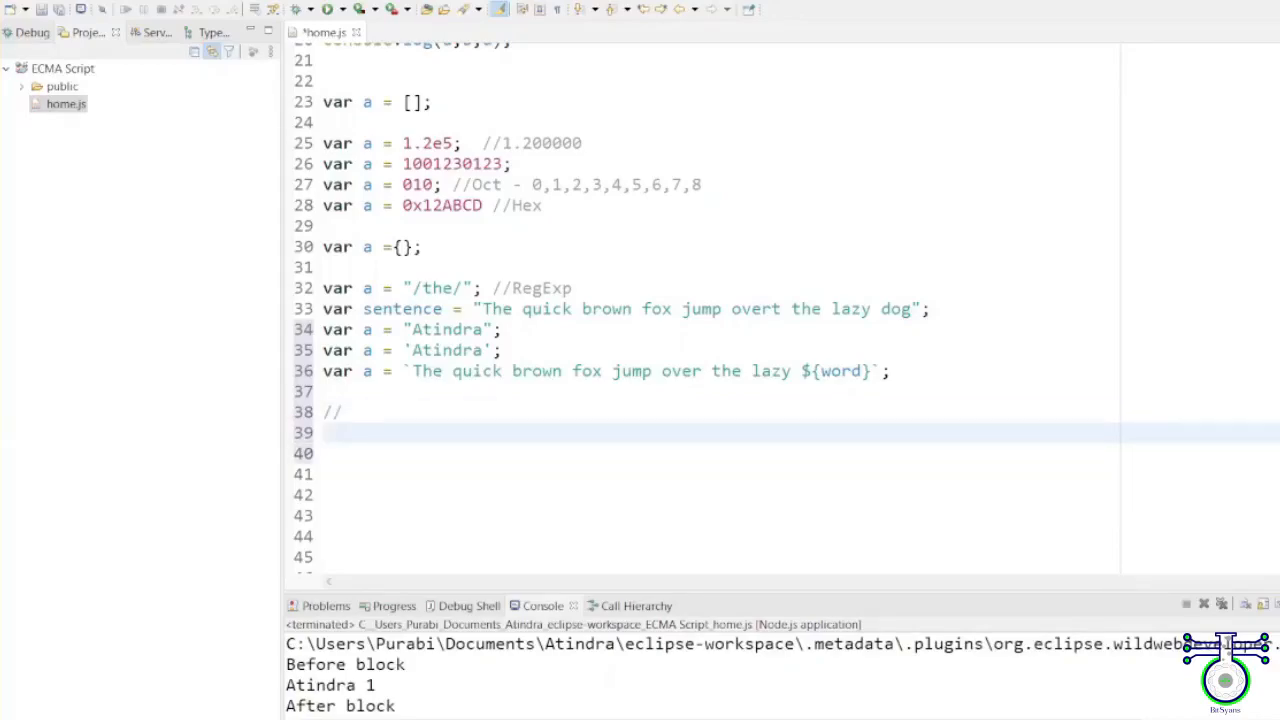
text(?8)
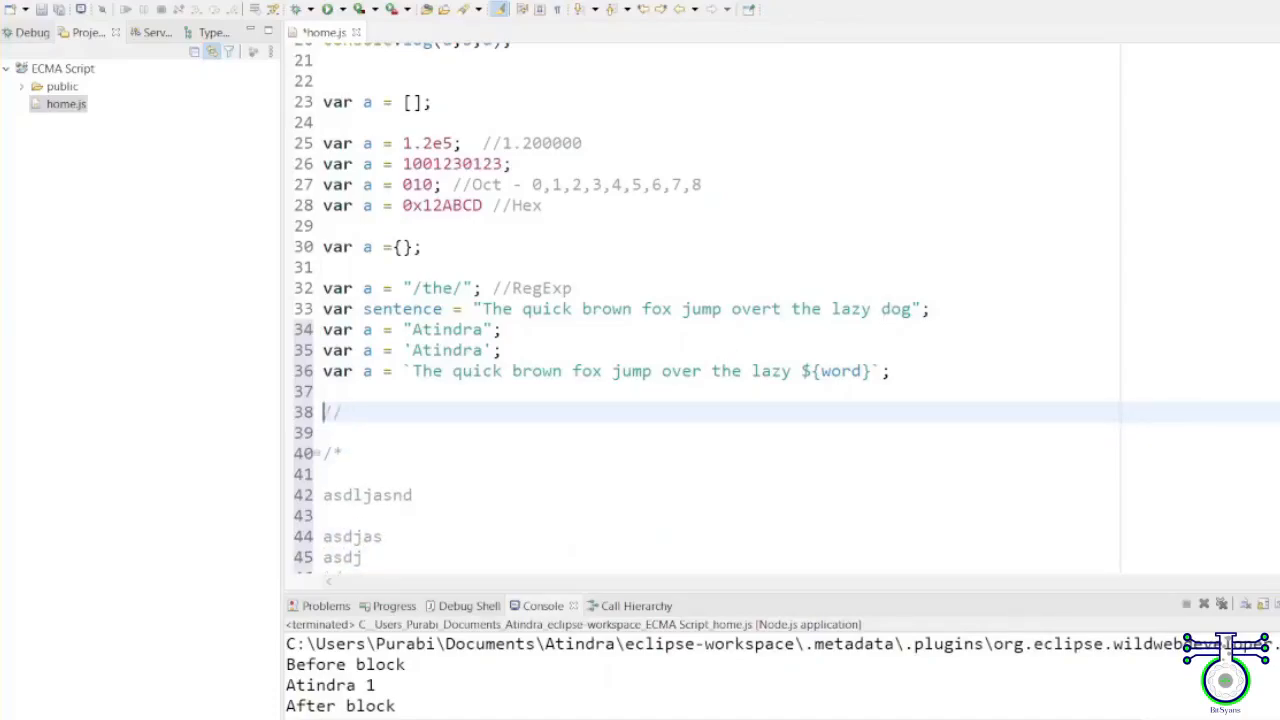
text(asdals)
text(asldn)
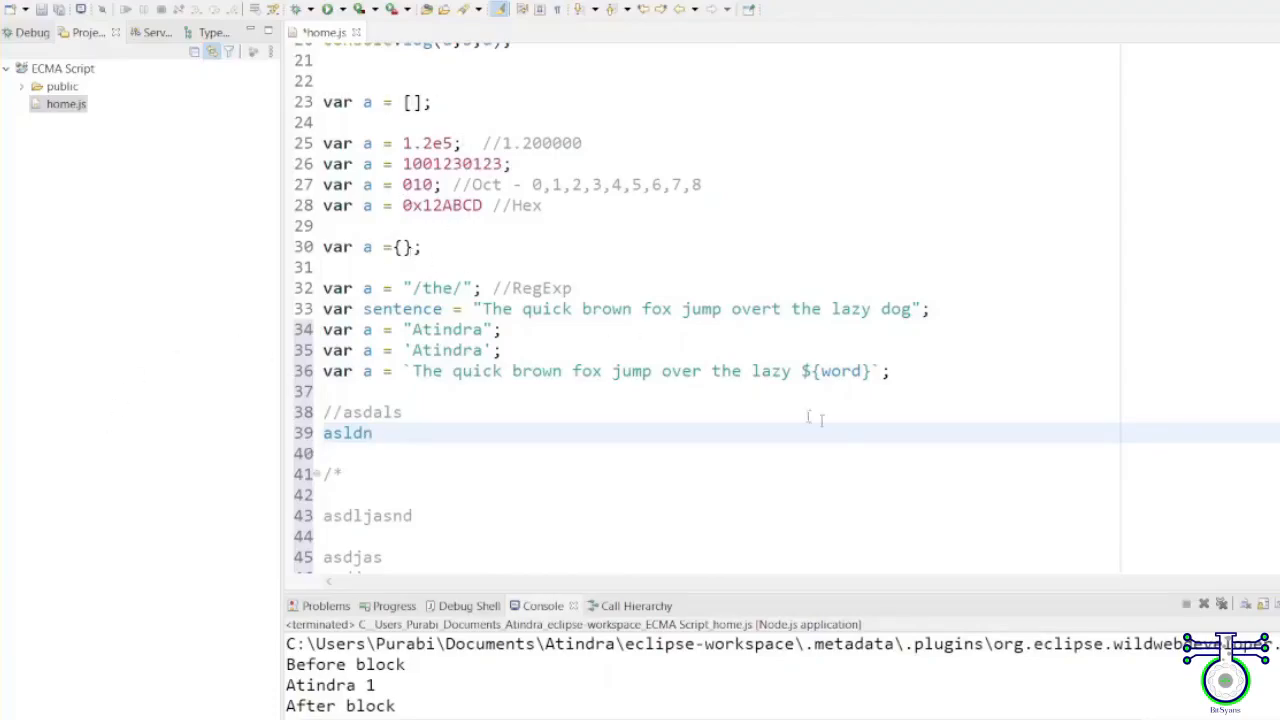
scroll(down, 3)
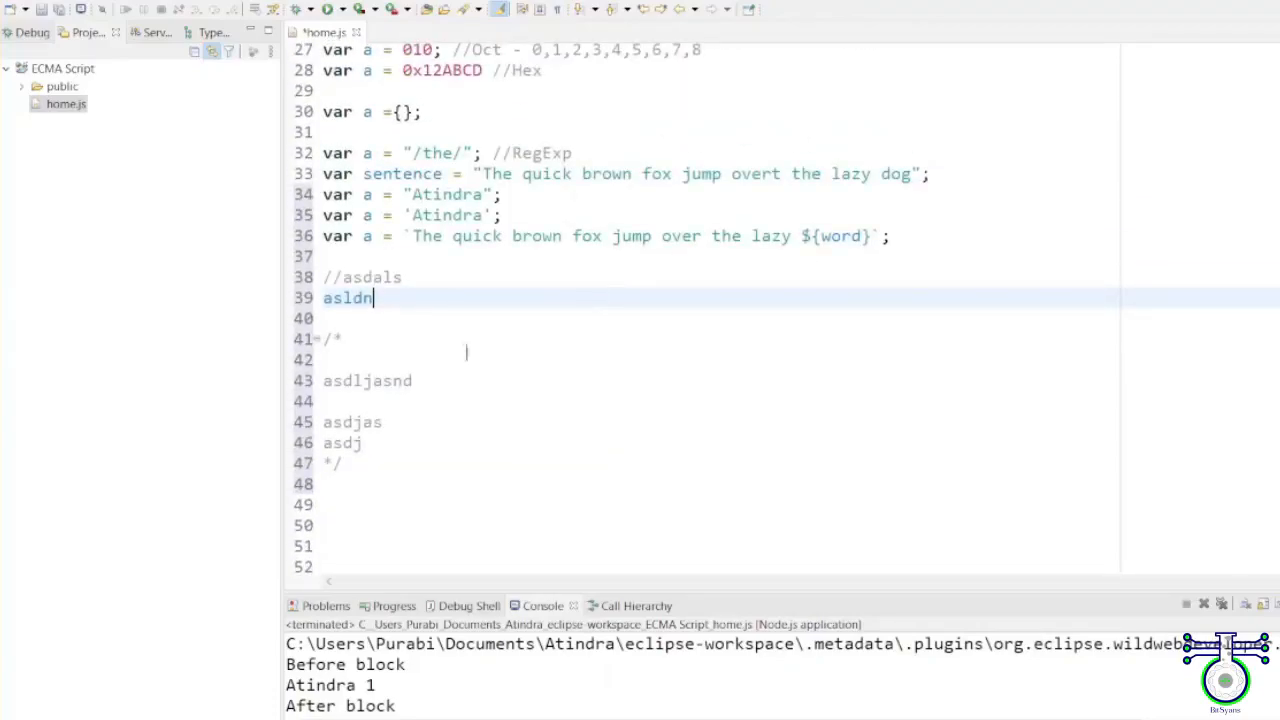
drag(324, 338, 344, 464)
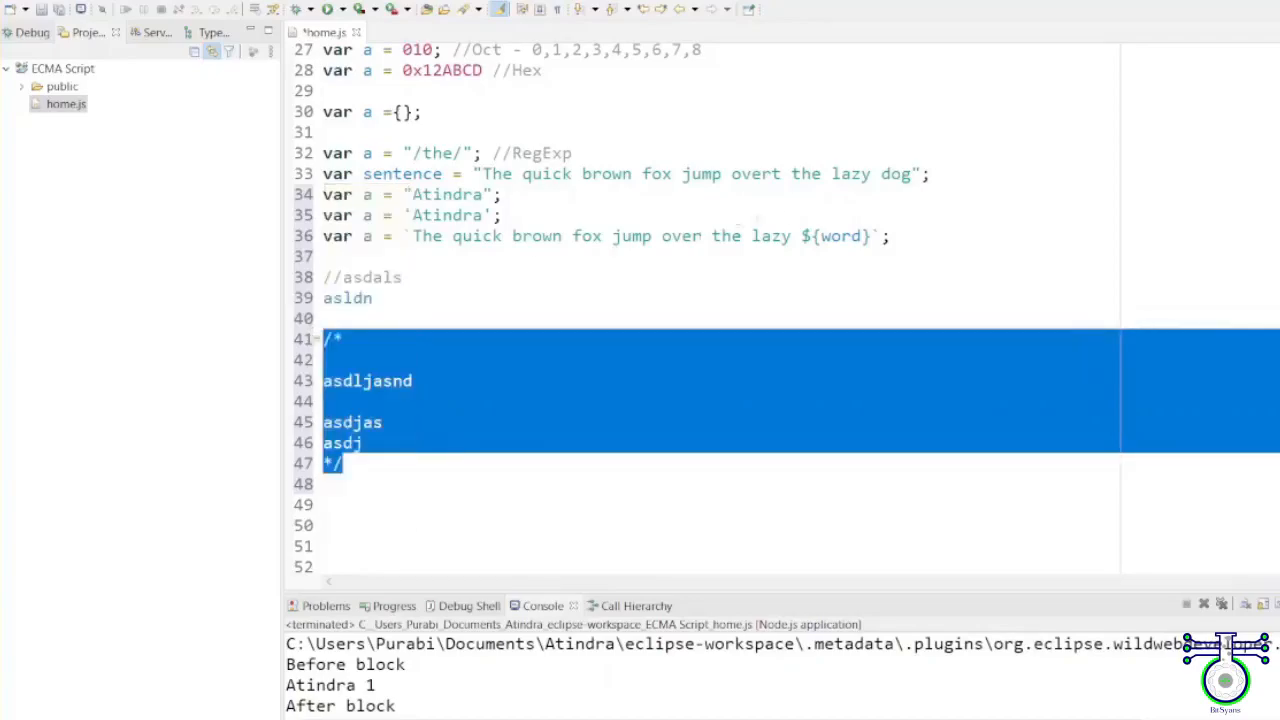
key(Delete)
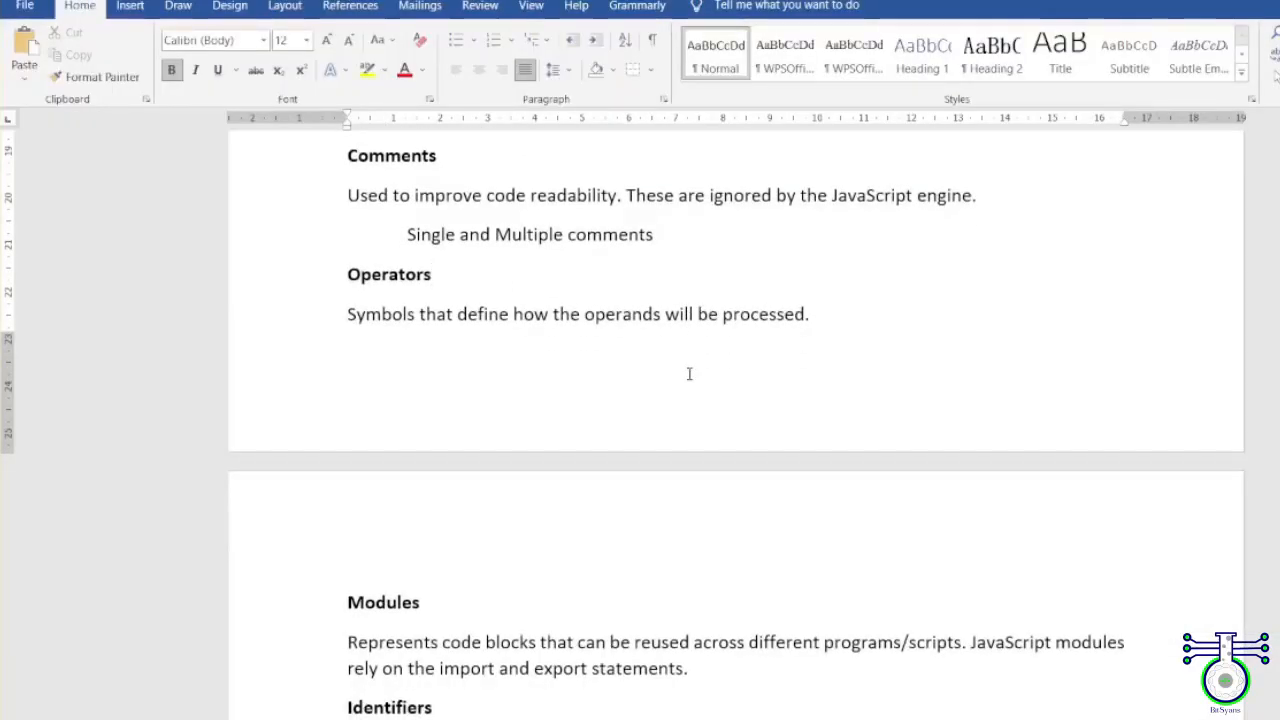
mouse_move(572, 330)
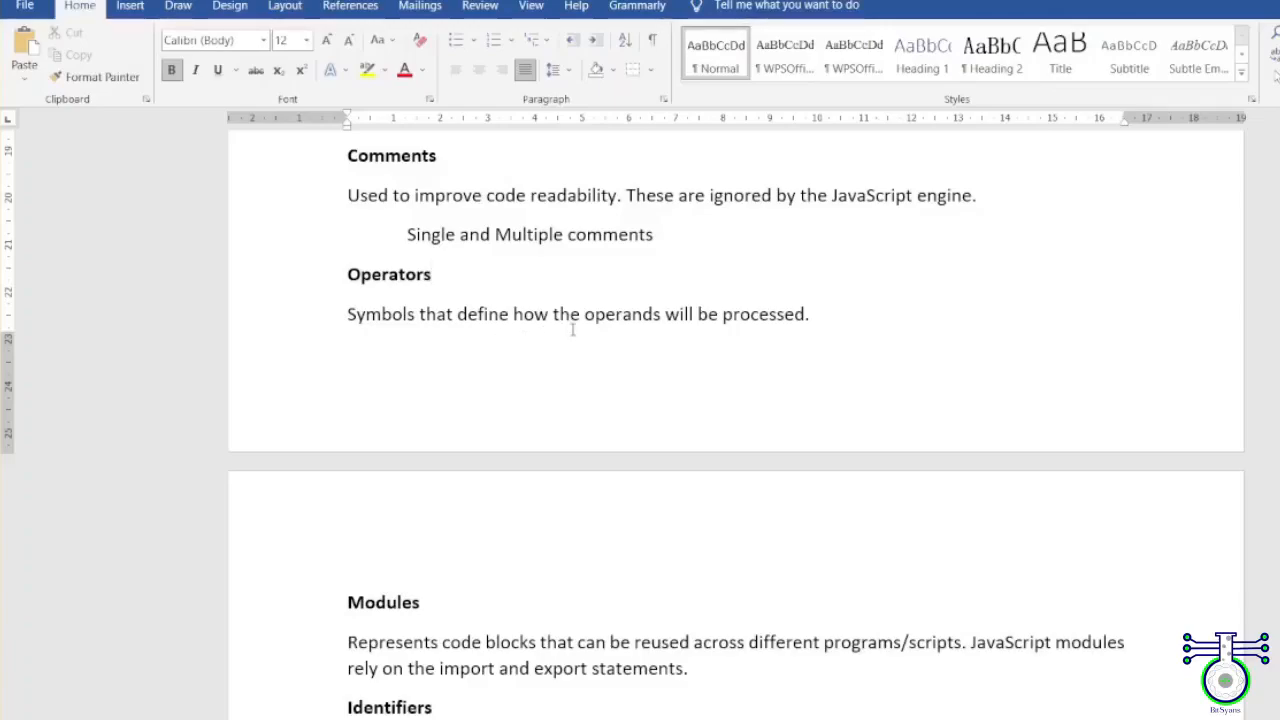
scroll(down, 3)
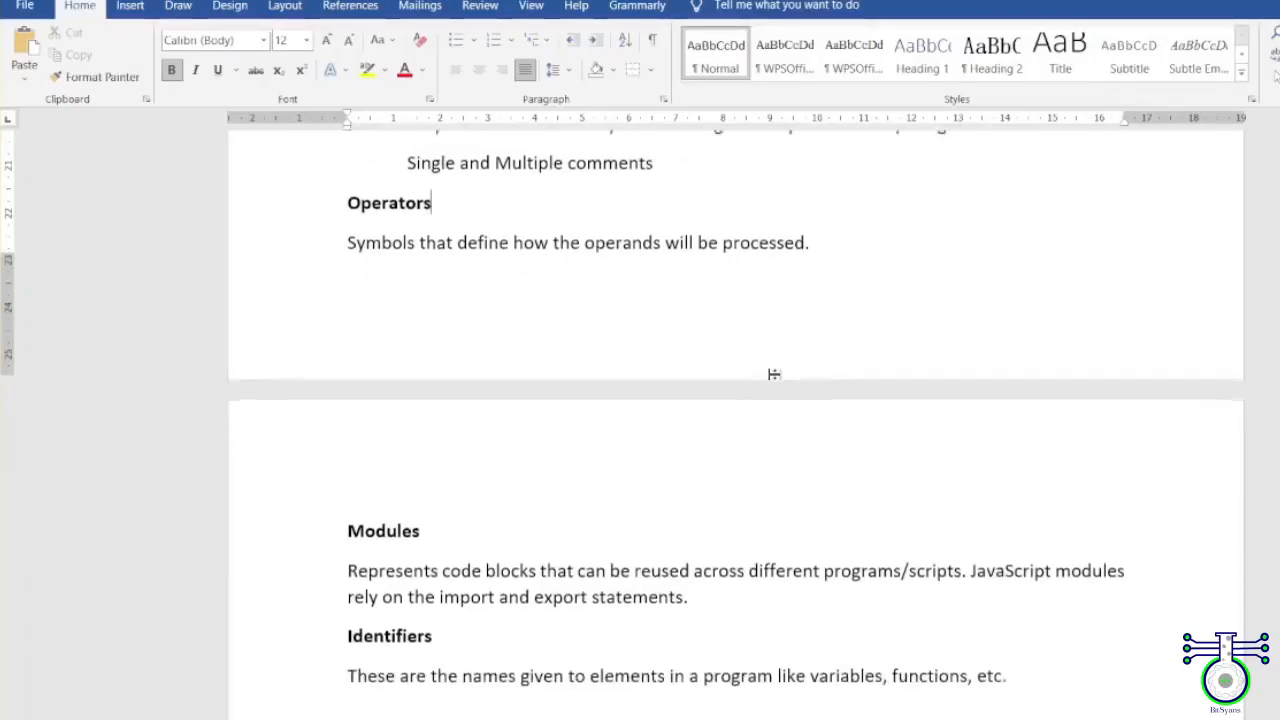
scroll(down, 3)
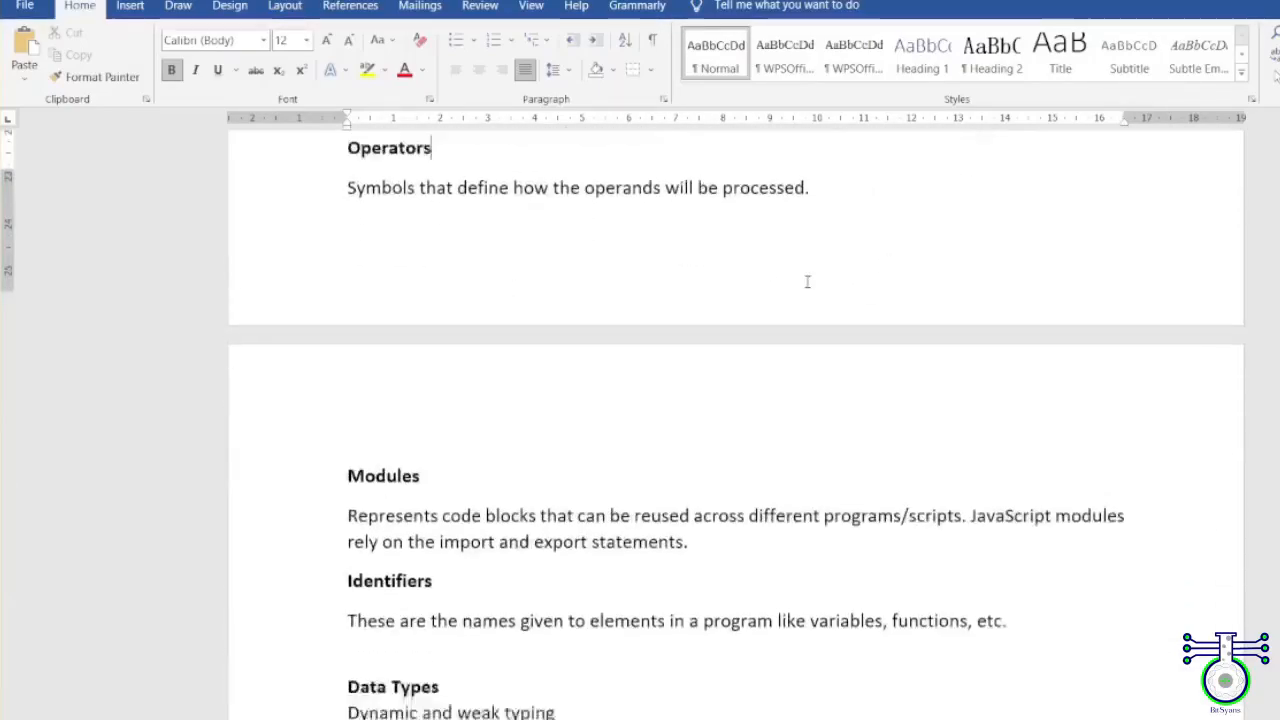
scroll(down, 3)
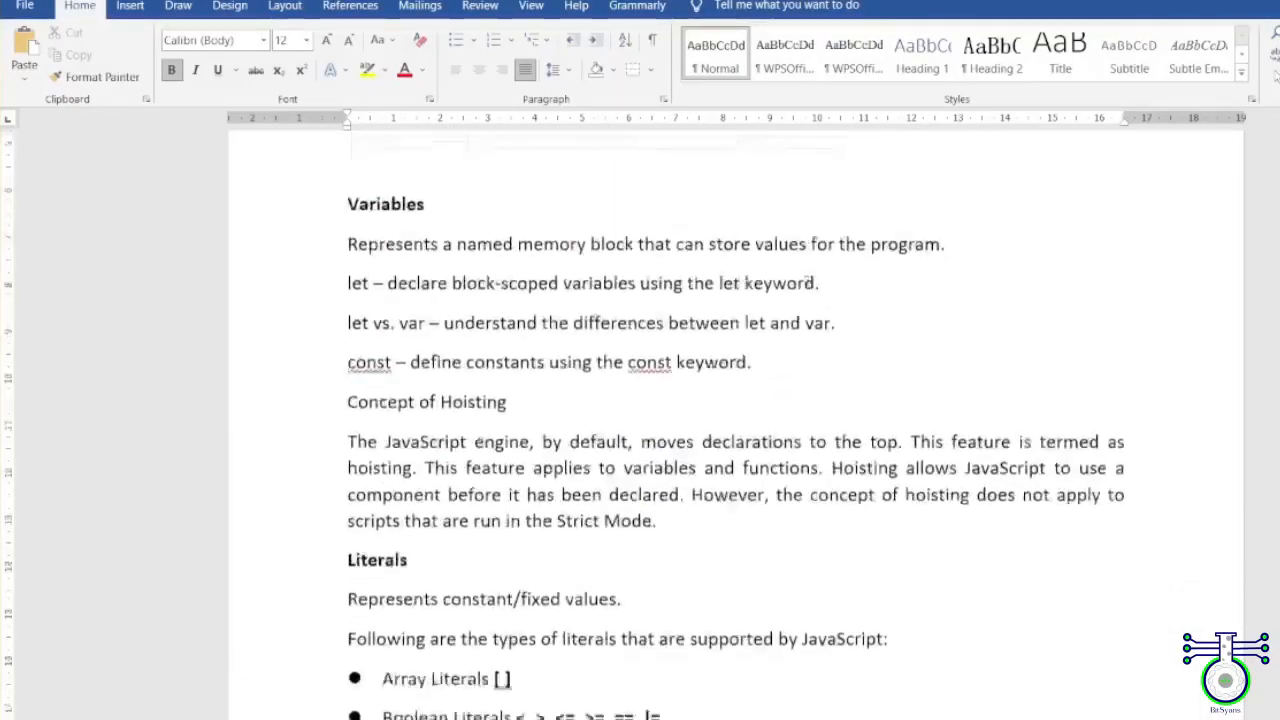
scroll(down, 3)
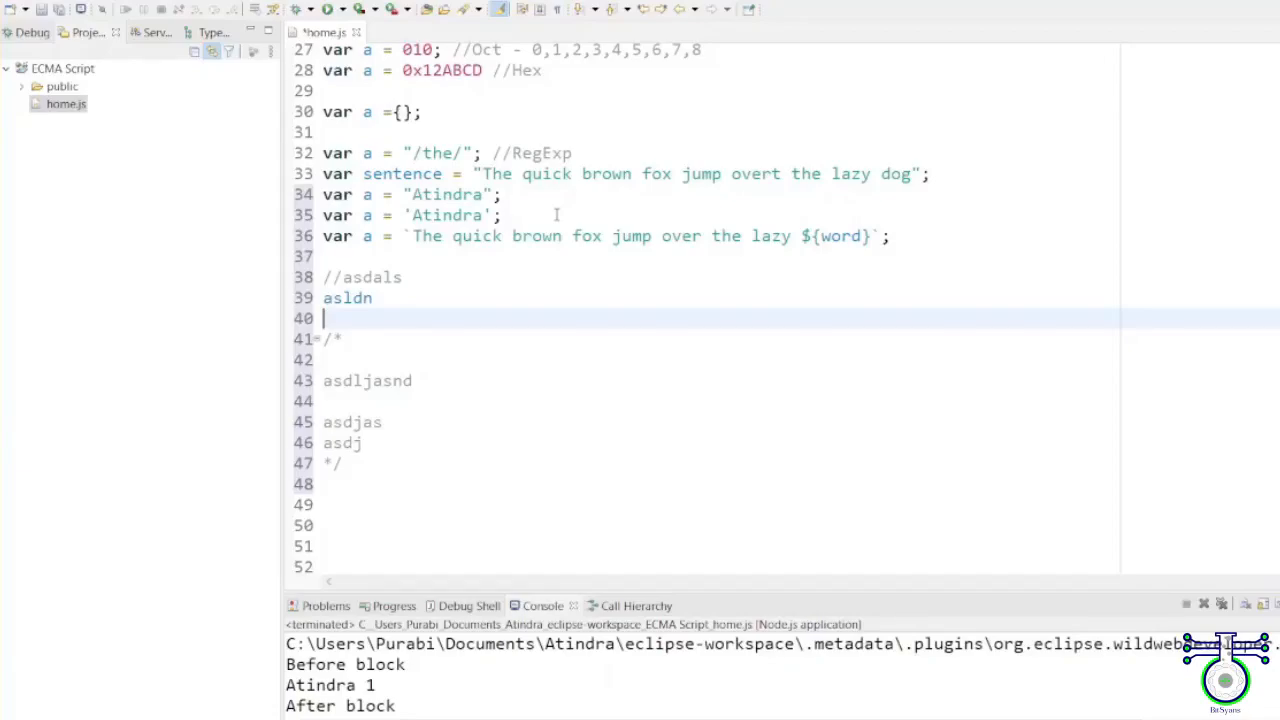
Step: Add a ^ XOR operator note on line 40 between the comment examples
text(^ XOR)
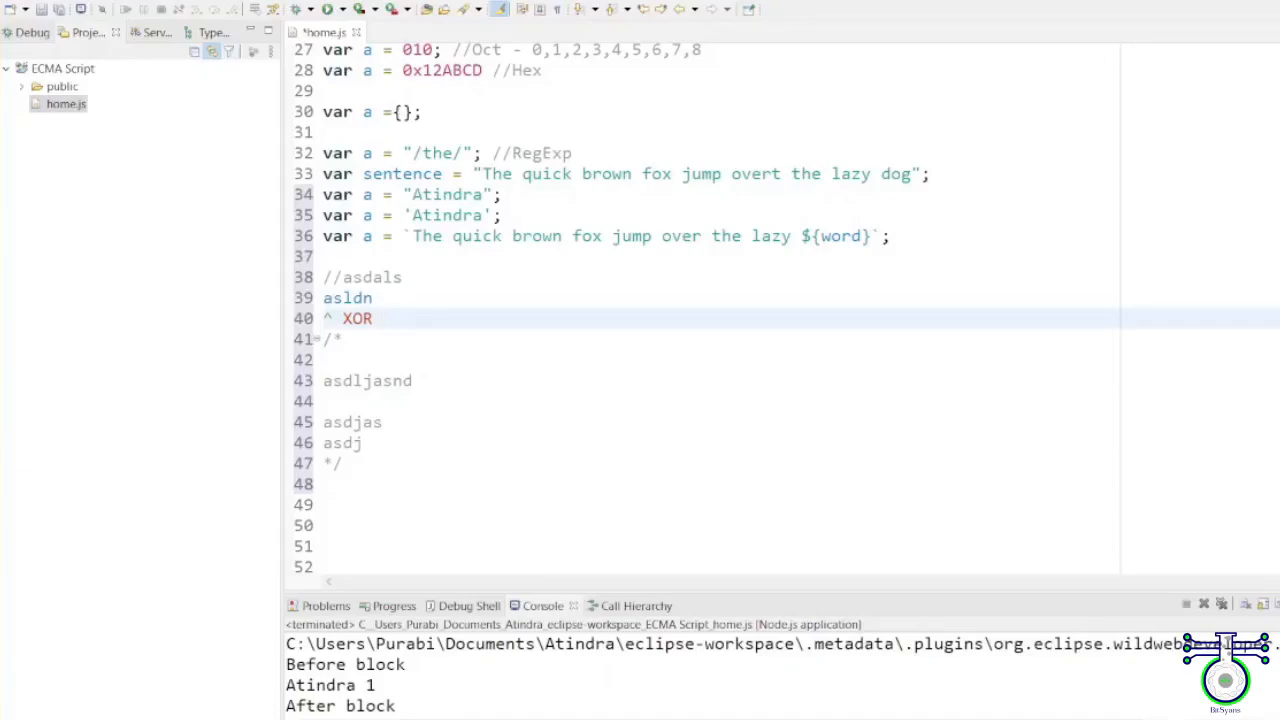
click(380, 318)
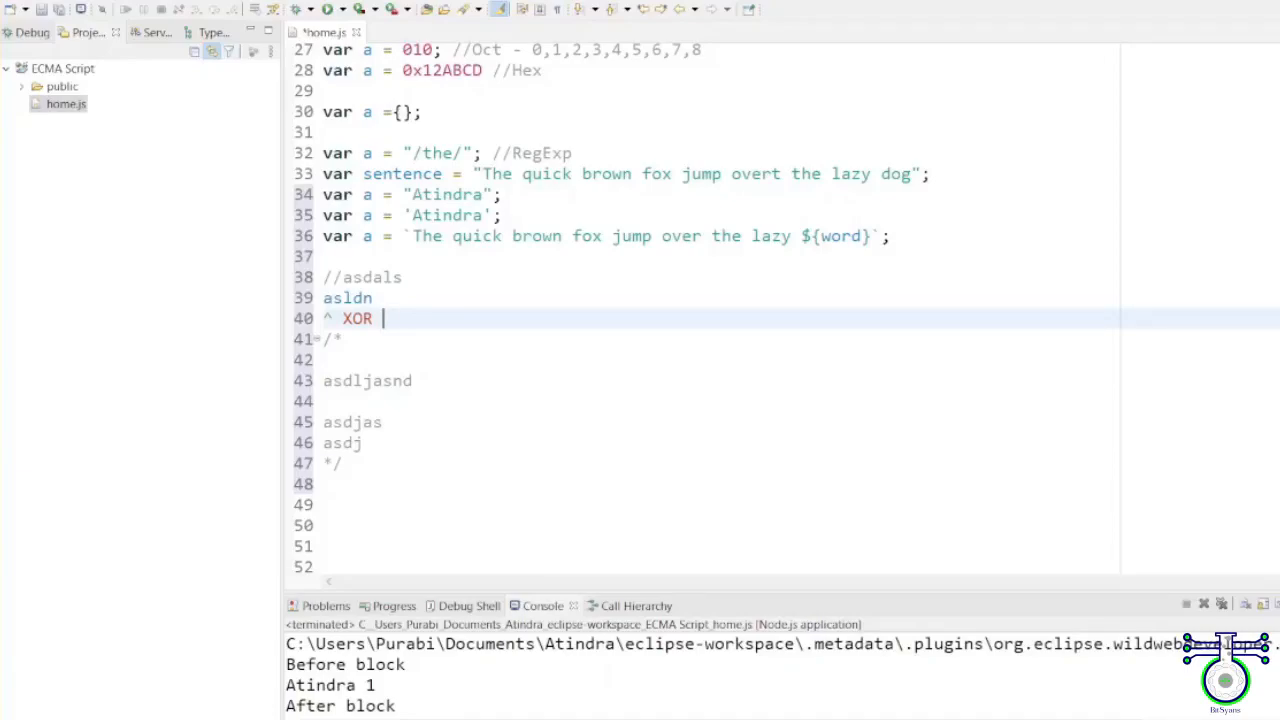